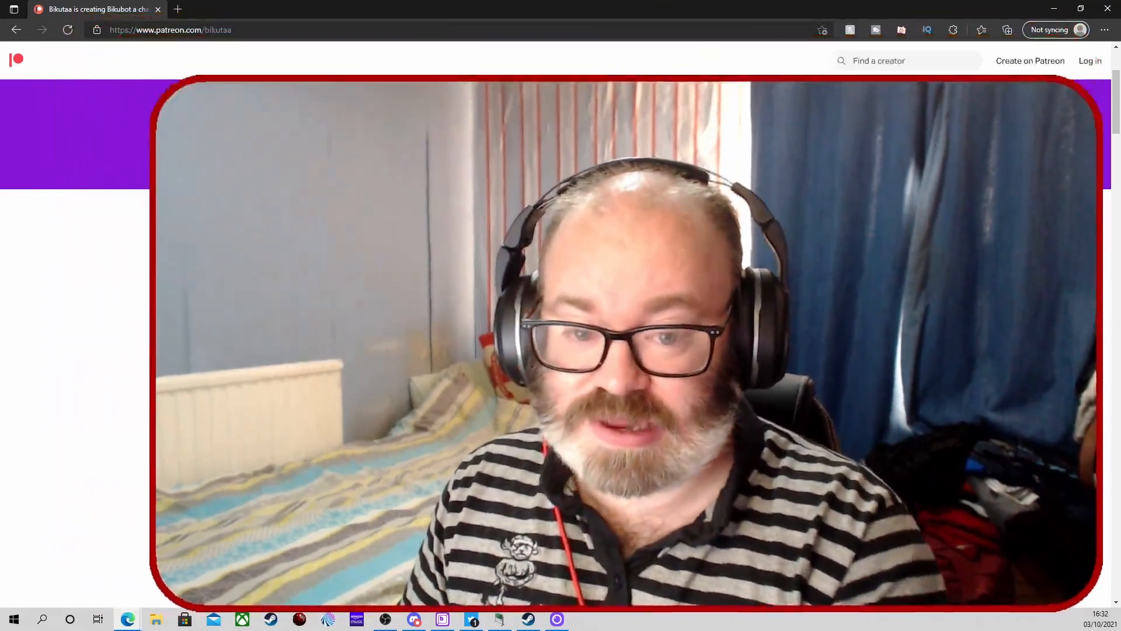
- Scroll the Bikubot server's channel list past the Patreon, support, tutorial and alpha tester groups
scroll(down, 3)
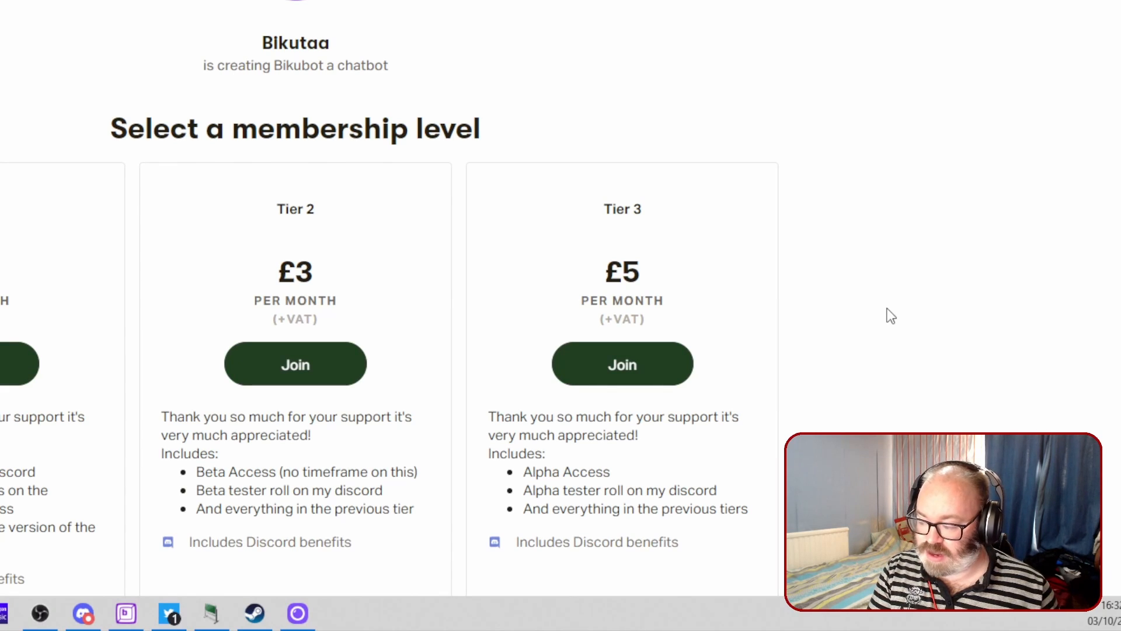
scroll(down, 3)
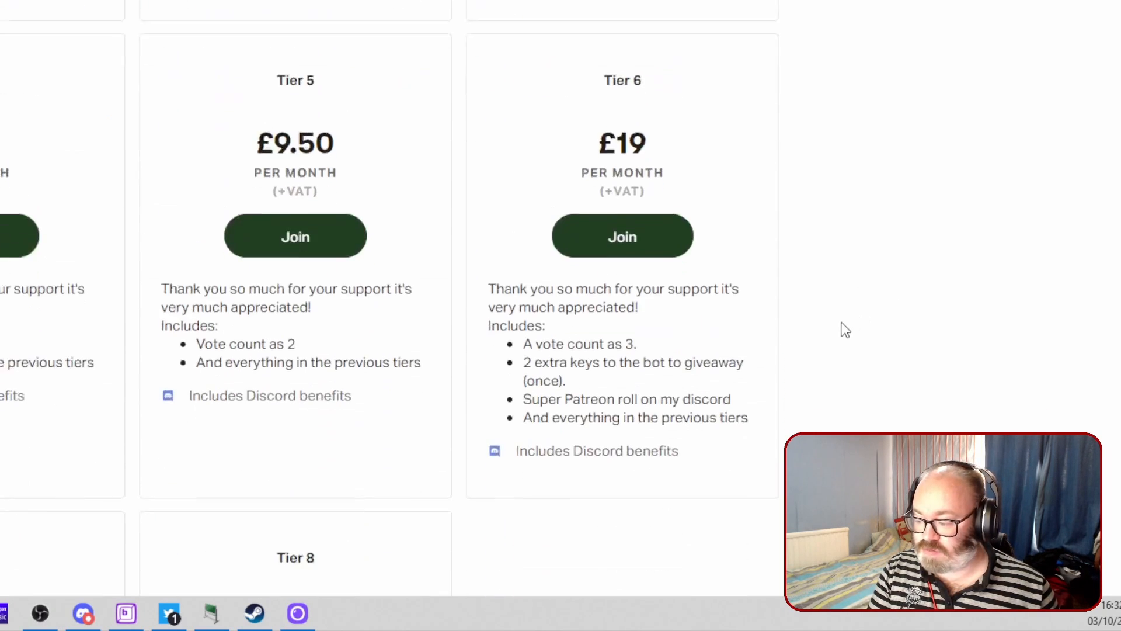
scroll(up, 3)
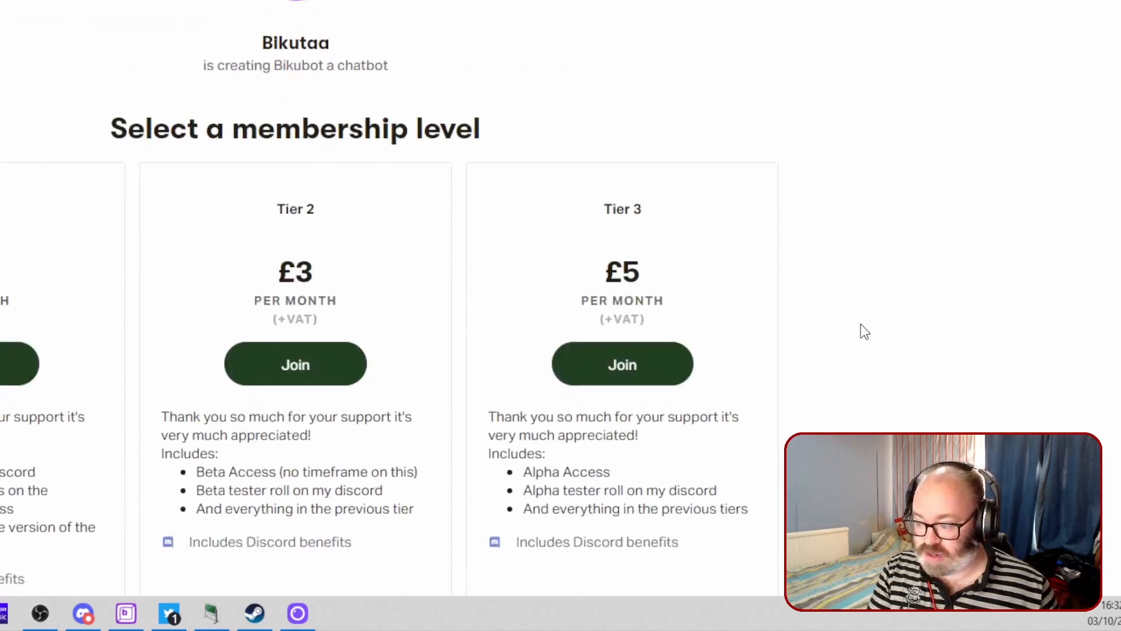
scroll(up, 3)
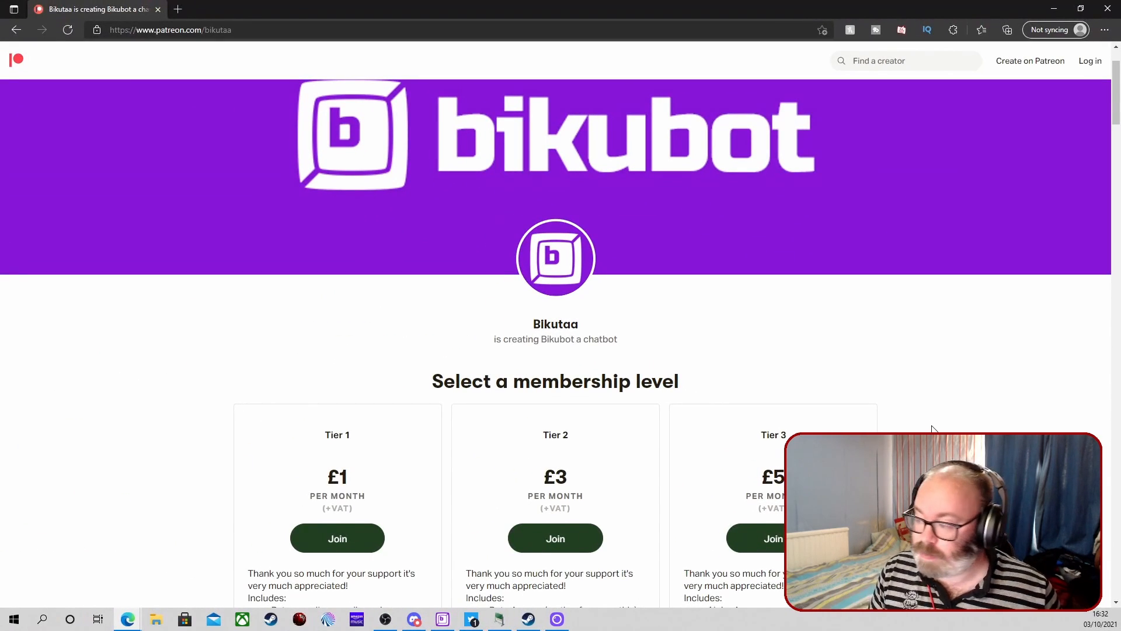
mouse_move(498, 445)
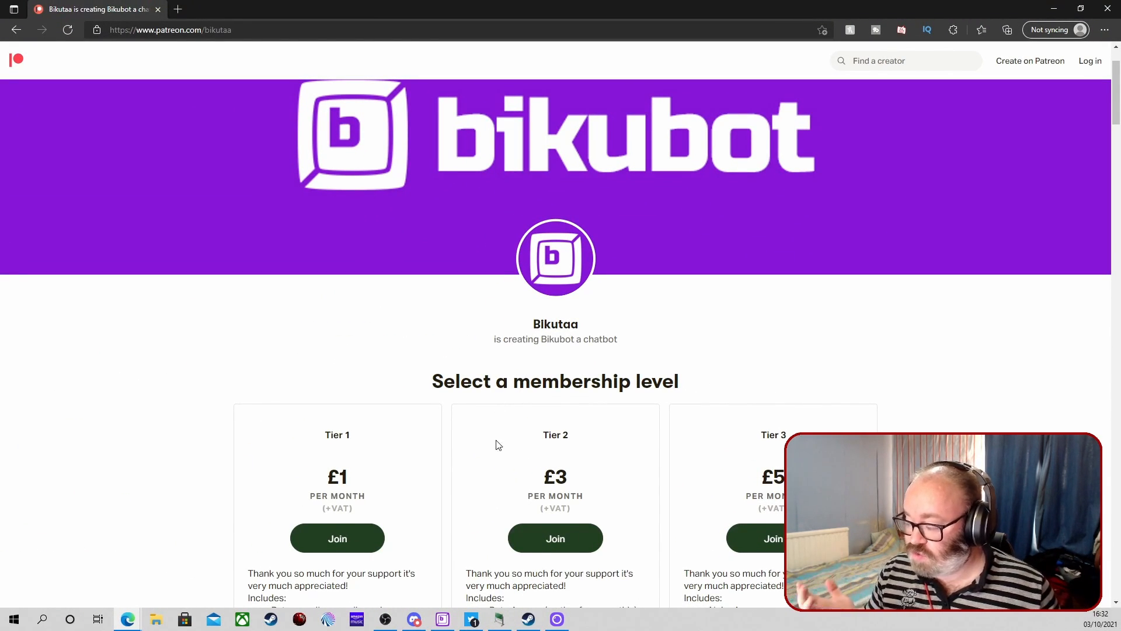
mouse_move(442, 619)
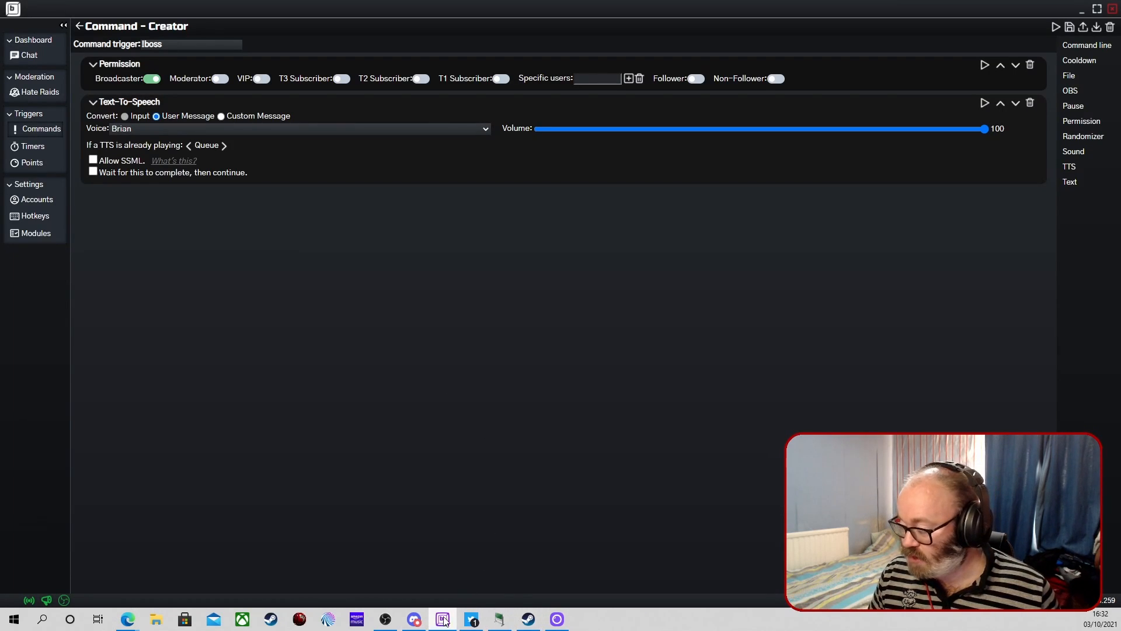
mouse_move(413, 619)
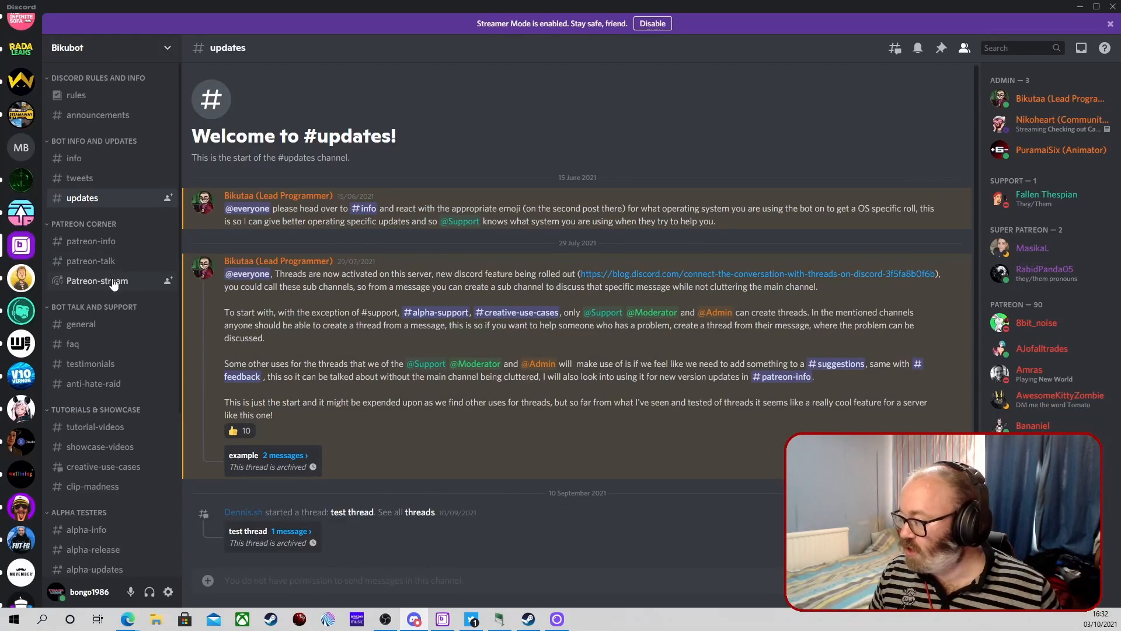
scroll(down, 3)
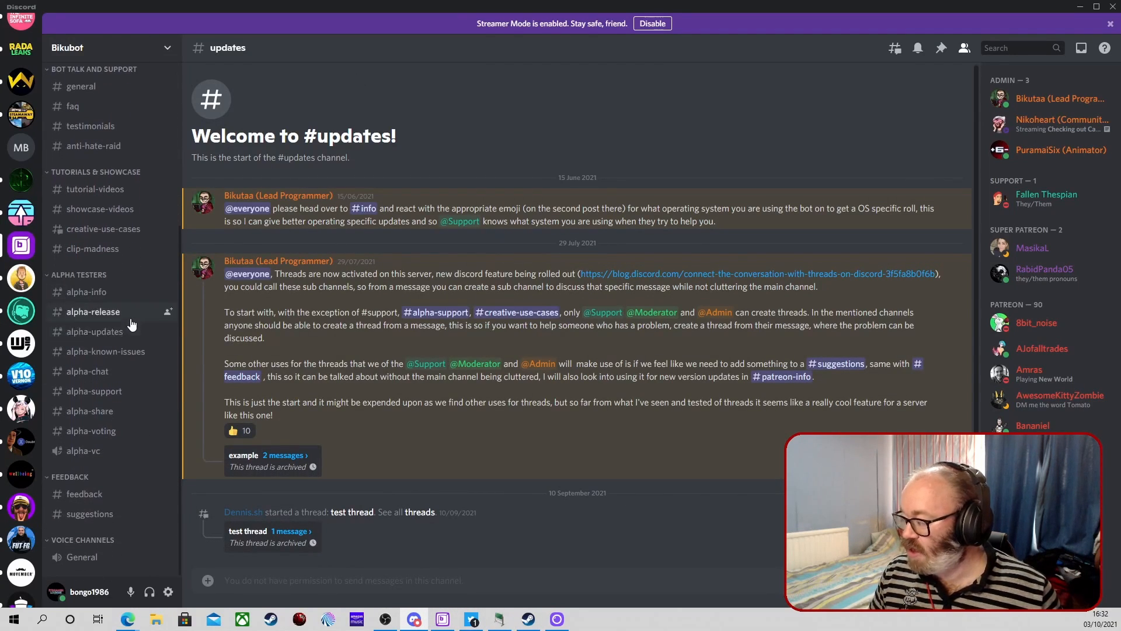
scroll(up, 3)
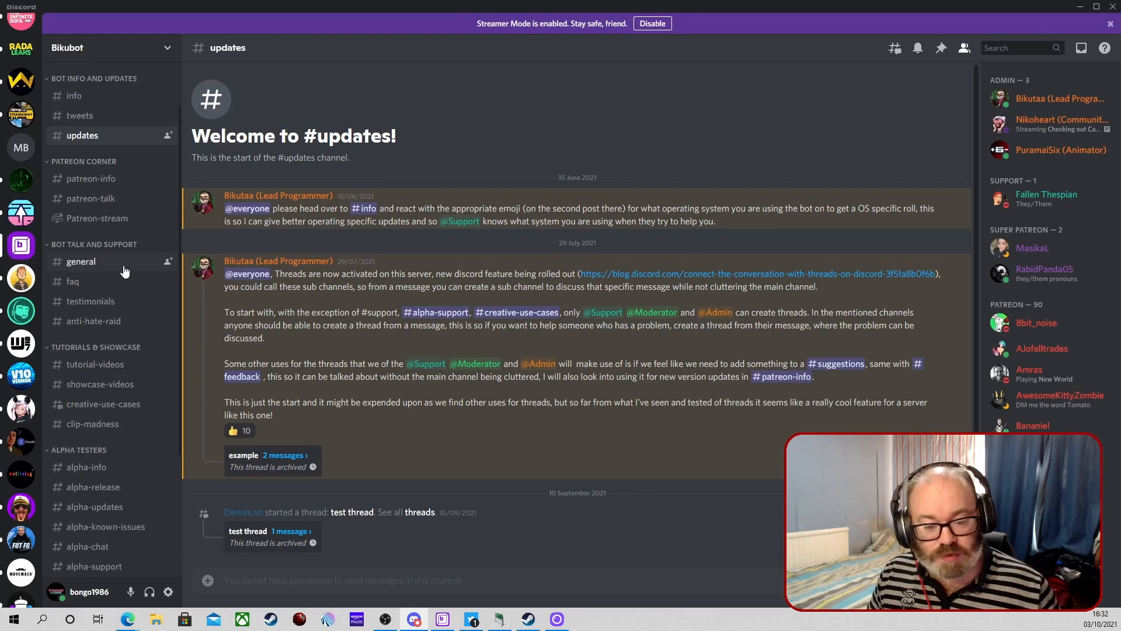
mouse_move(302, 359)
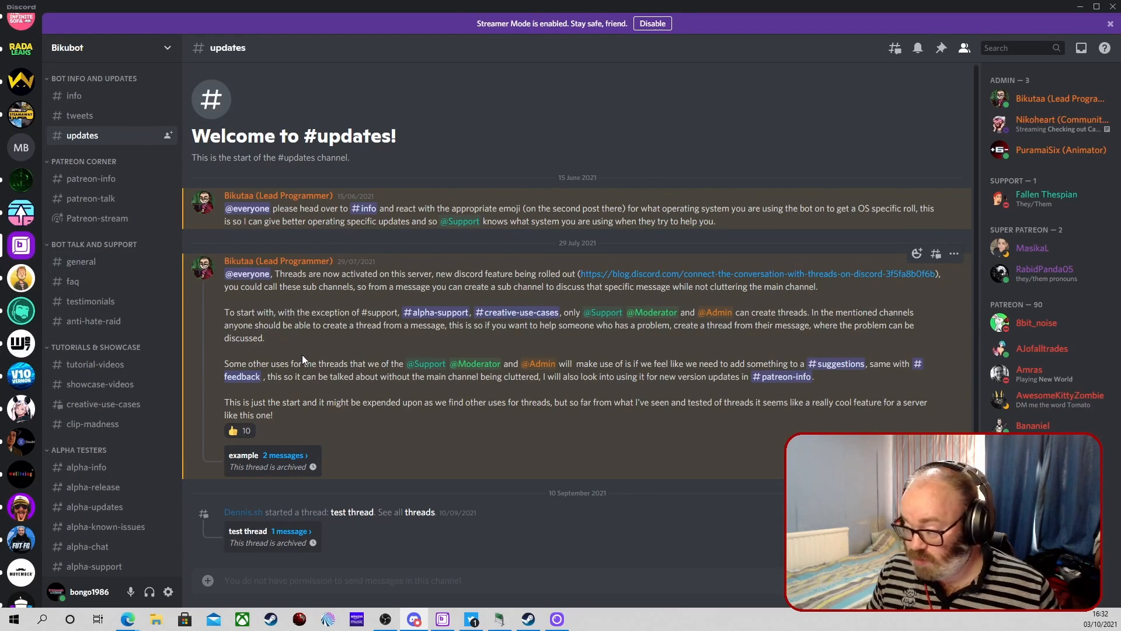
mouse_move(487, 389)
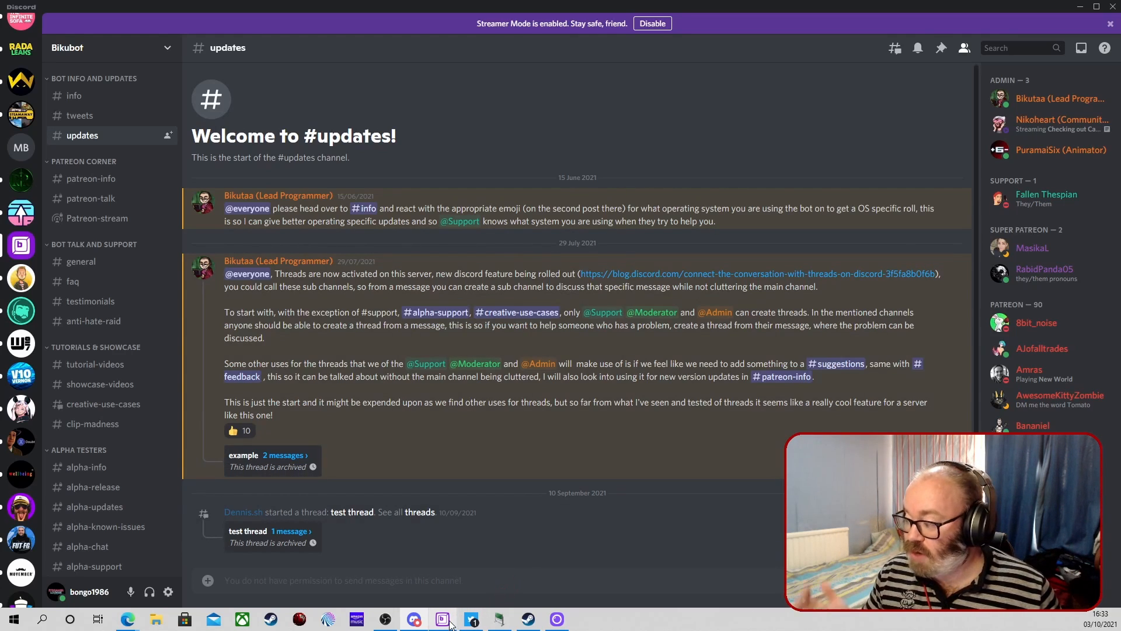
mouse_move(100, 385)
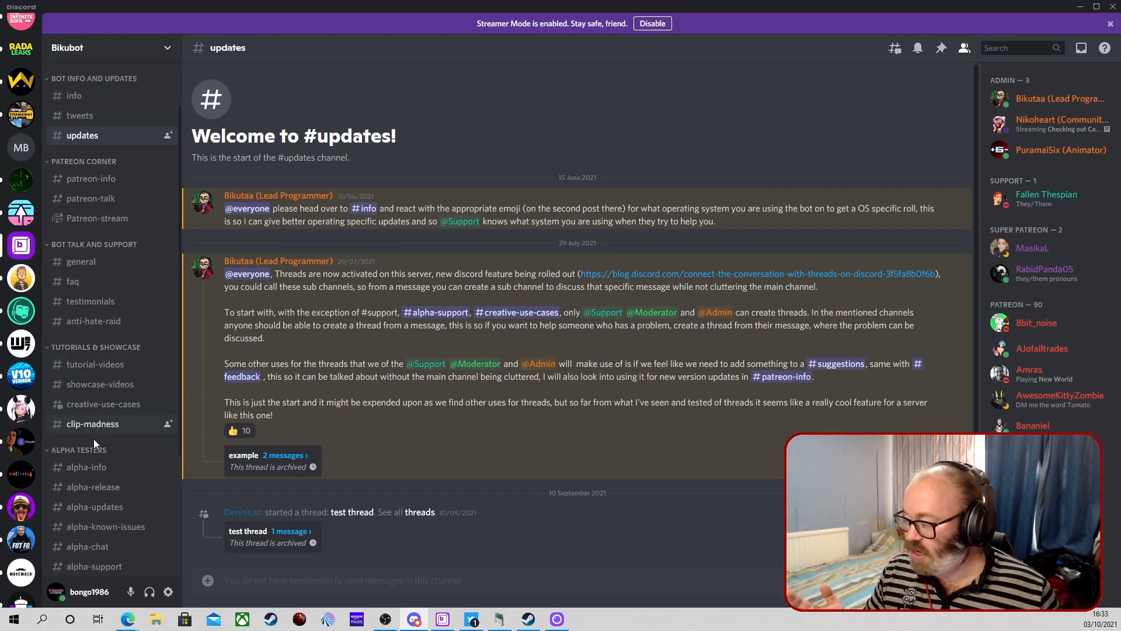
mouse_move(184, 499)
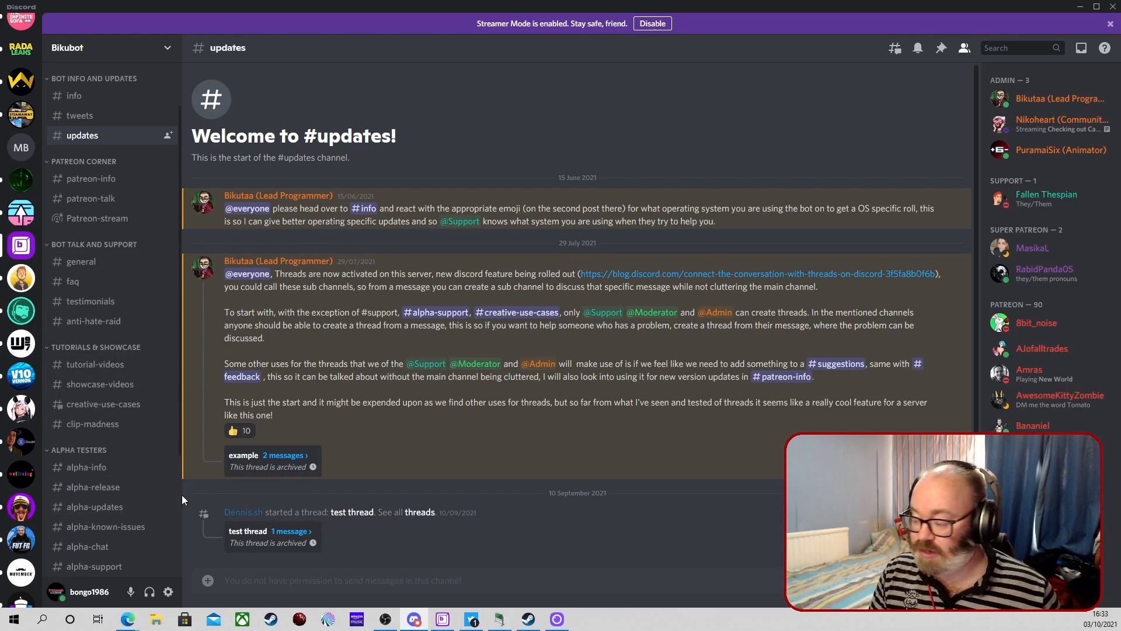
mouse_move(442, 619)
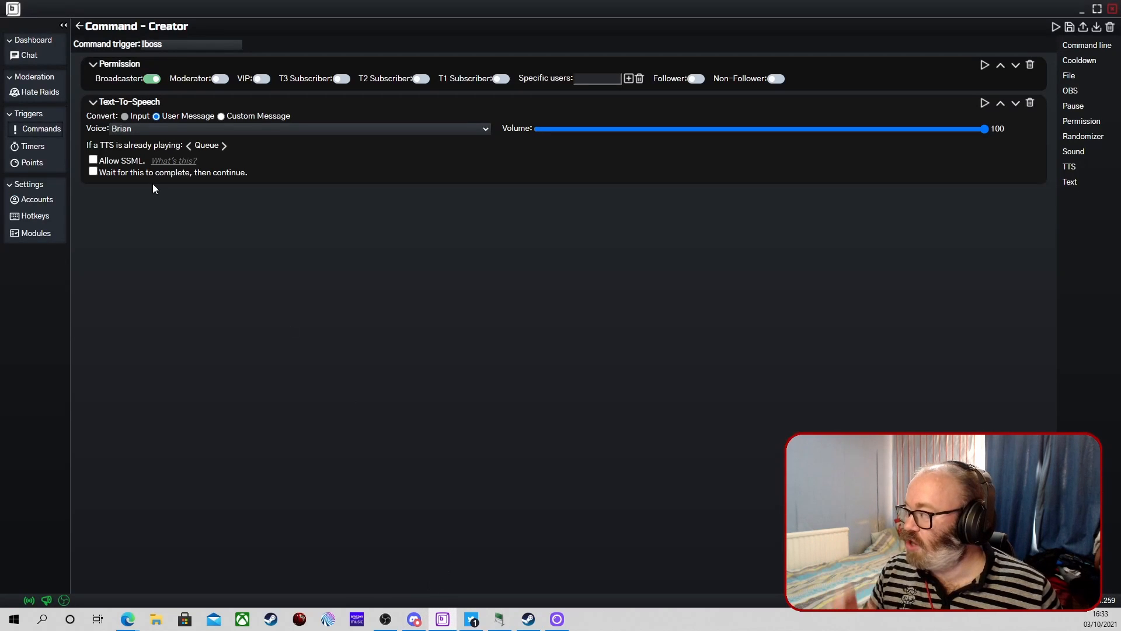
mouse_move(166, 141)
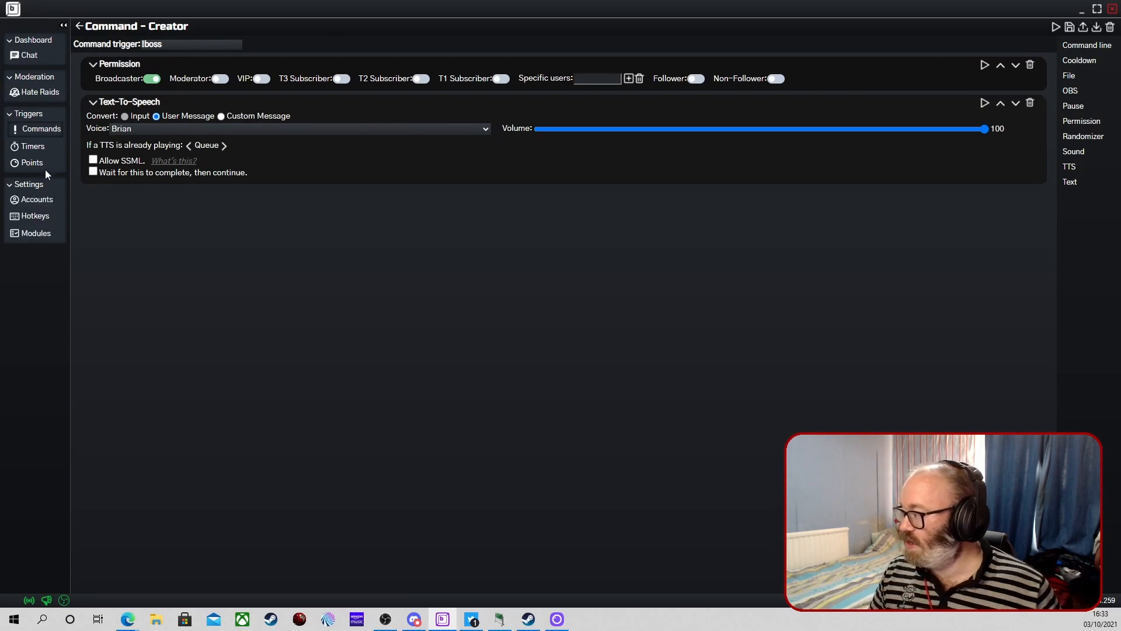
mouse_move(34, 199)
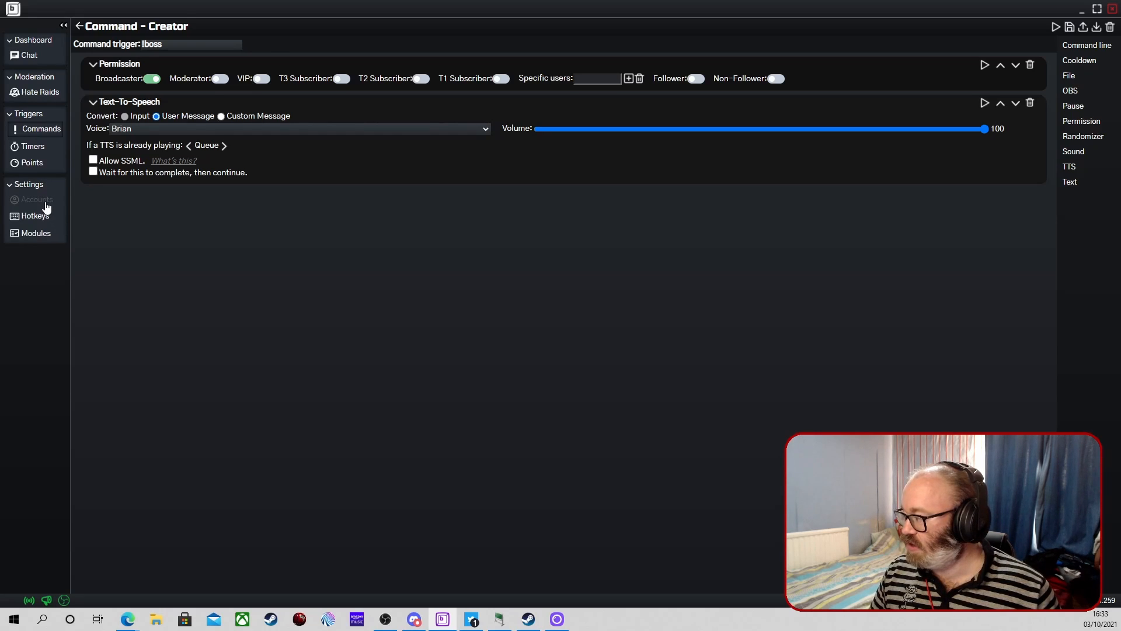
- Open Settings > Accounts to show Twitch authentication, OBS connection, backup and log options
click(35, 200)
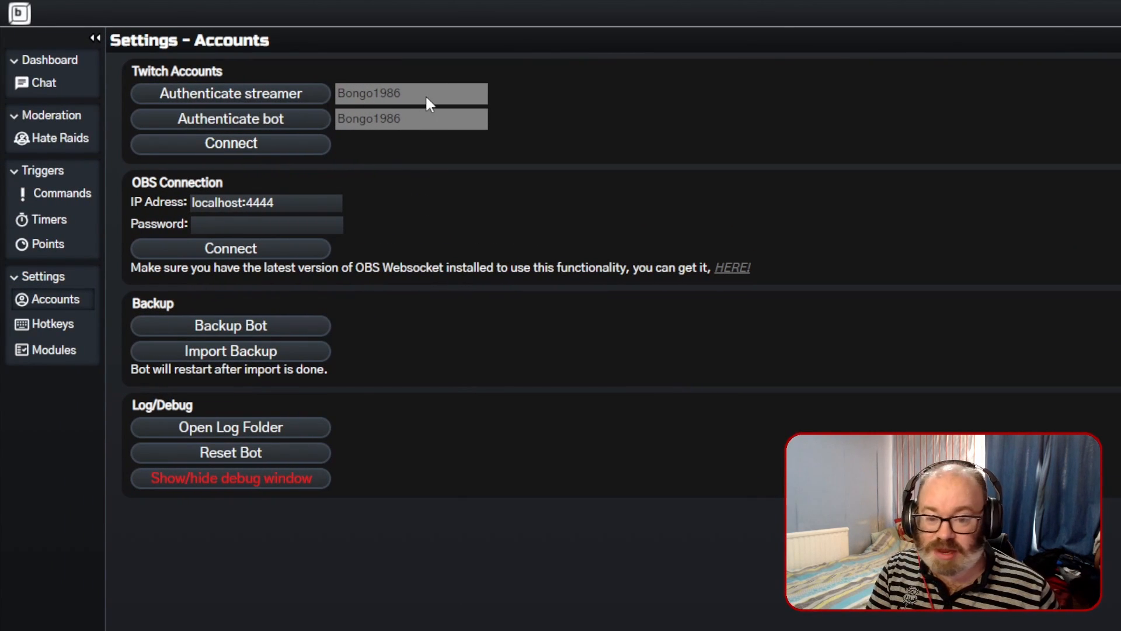
mouse_move(315, 93)
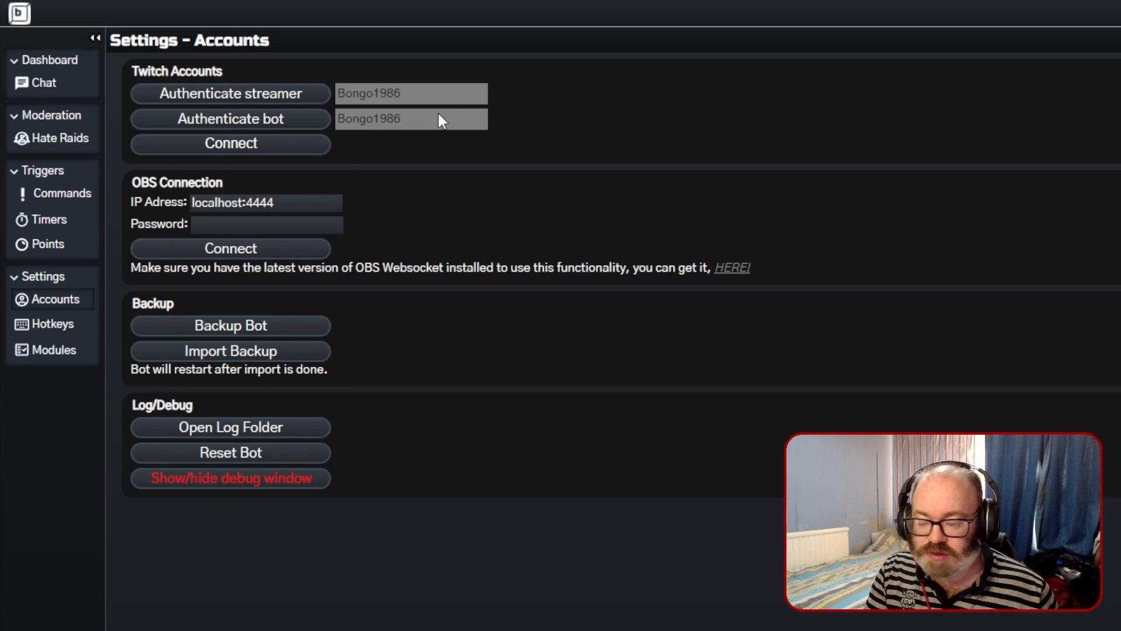
mouse_move(372, 224)
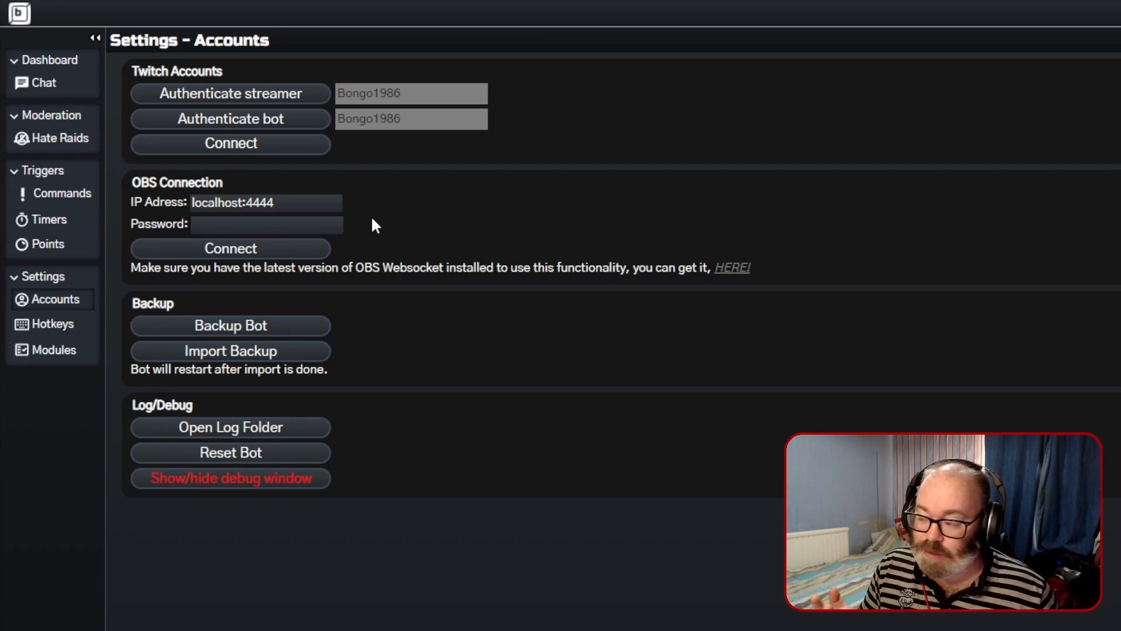
mouse_move(470, 248)
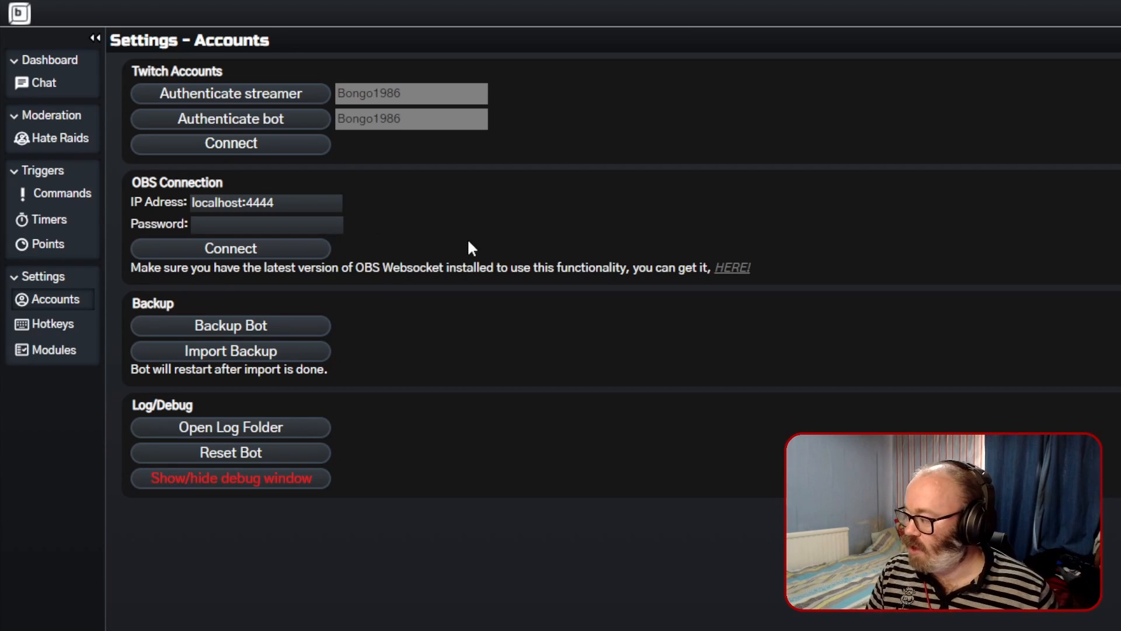
scroll(up, 3)
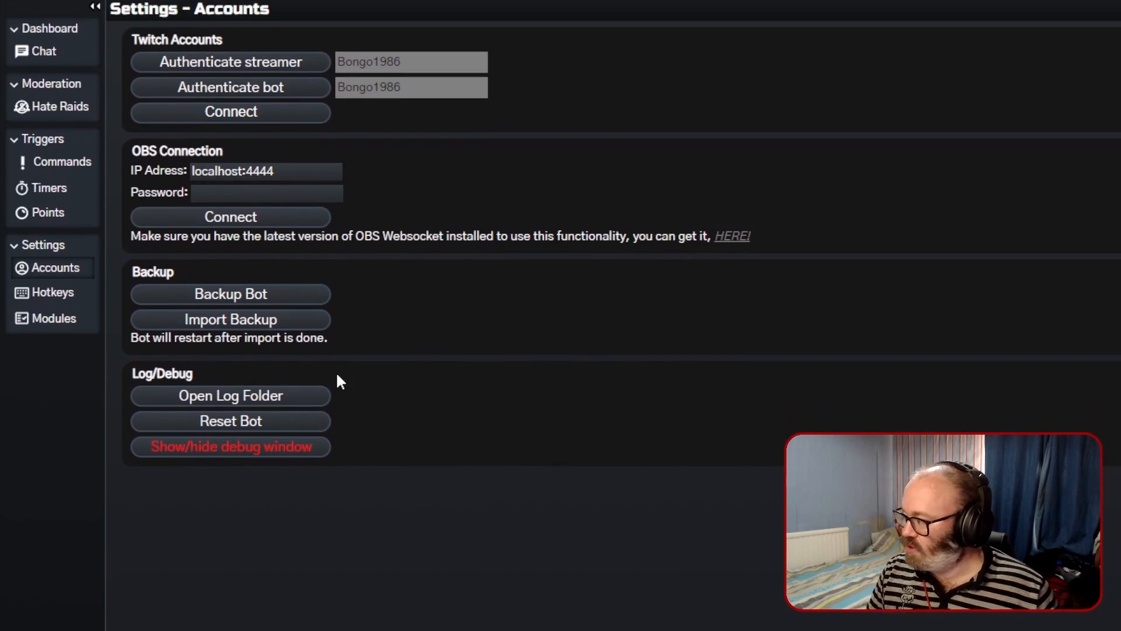
mouse_move(361, 332)
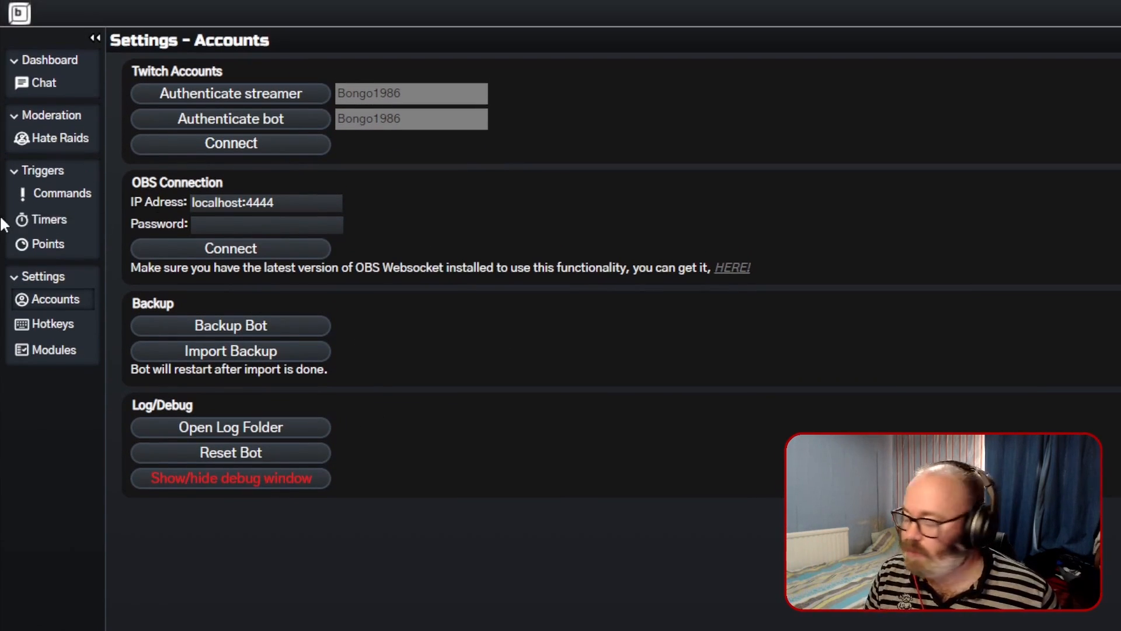
mouse_move(68, 197)
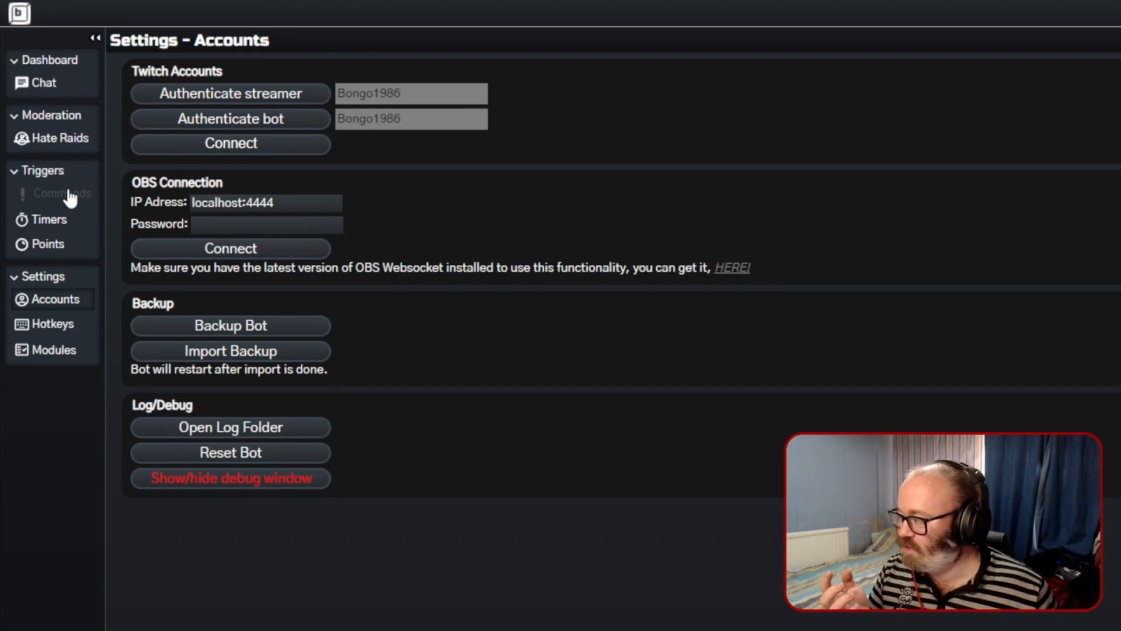
click(62, 193)
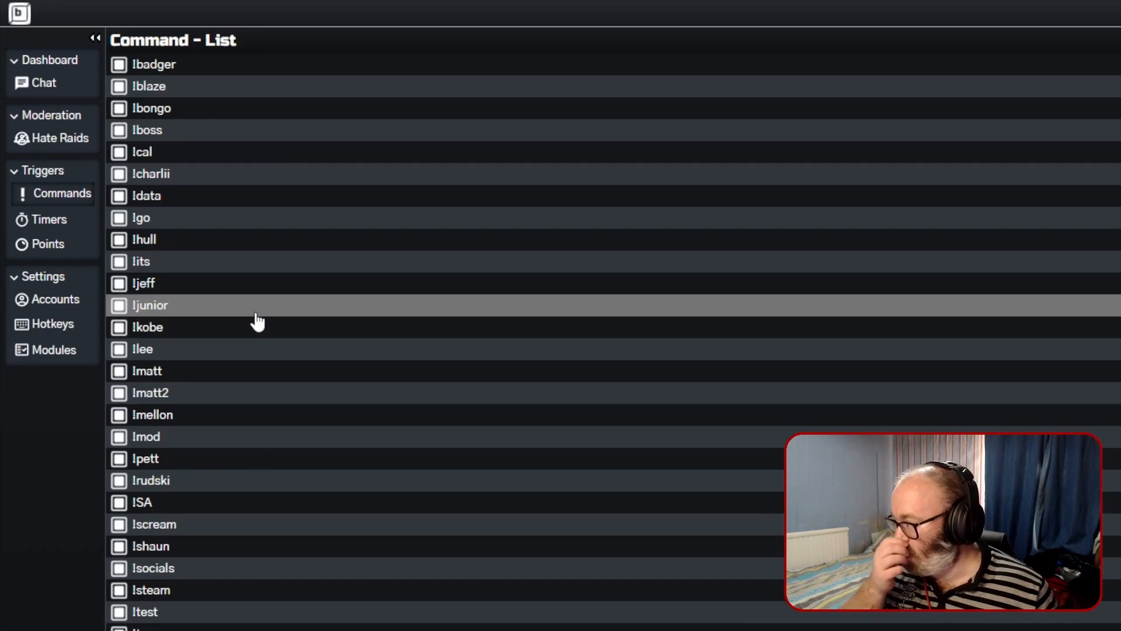
mouse_move(211, 236)
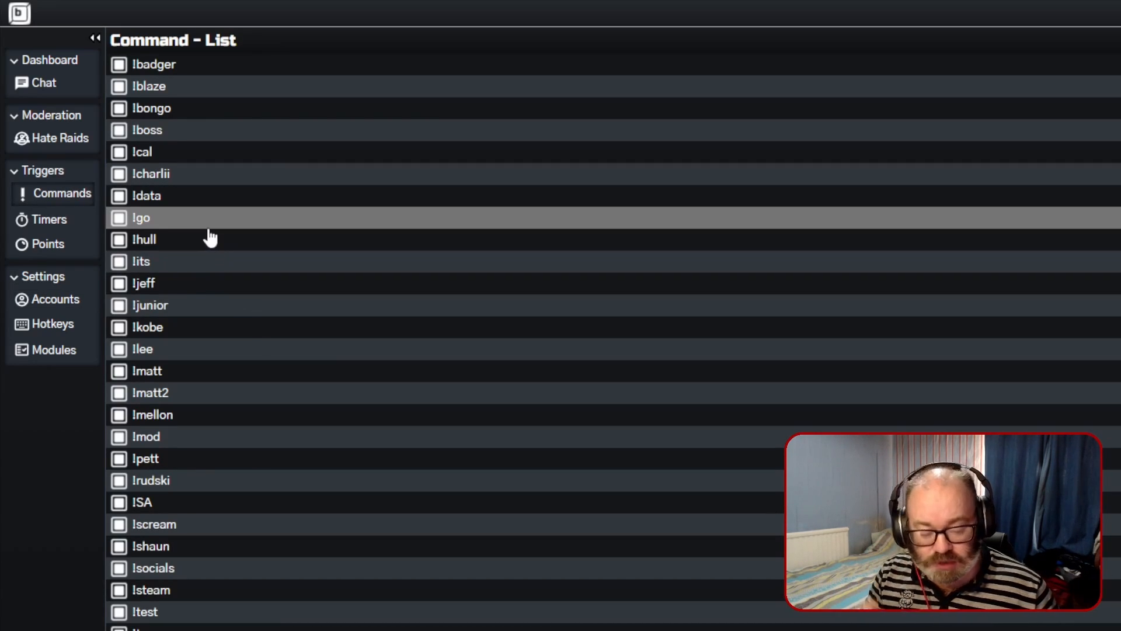
mouse_move(143, 239)
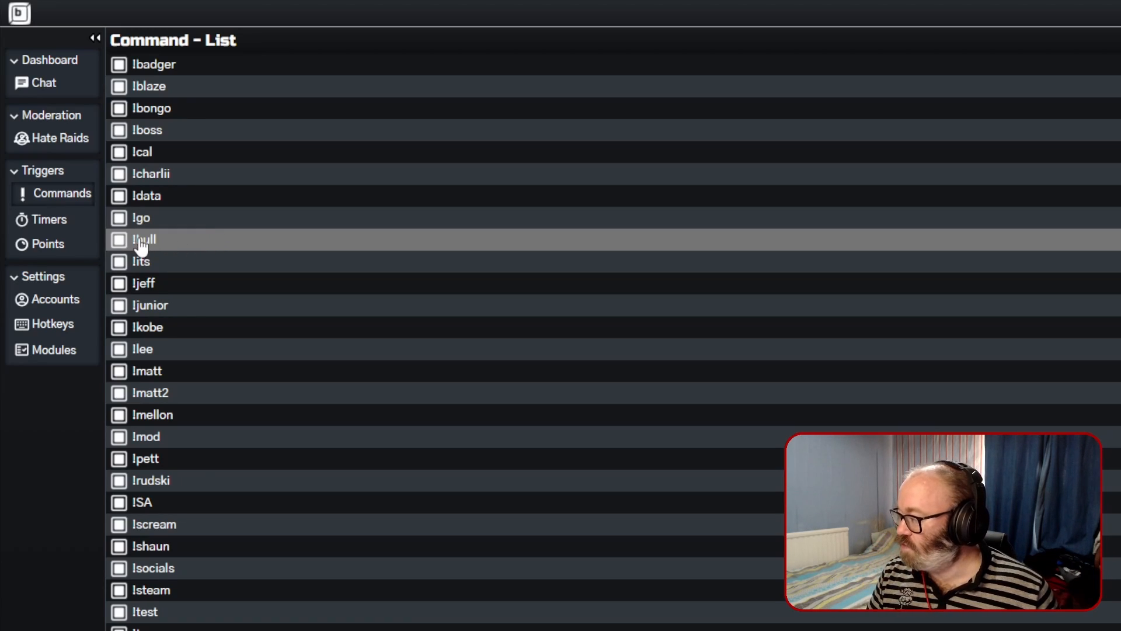
scroll(down, 3)
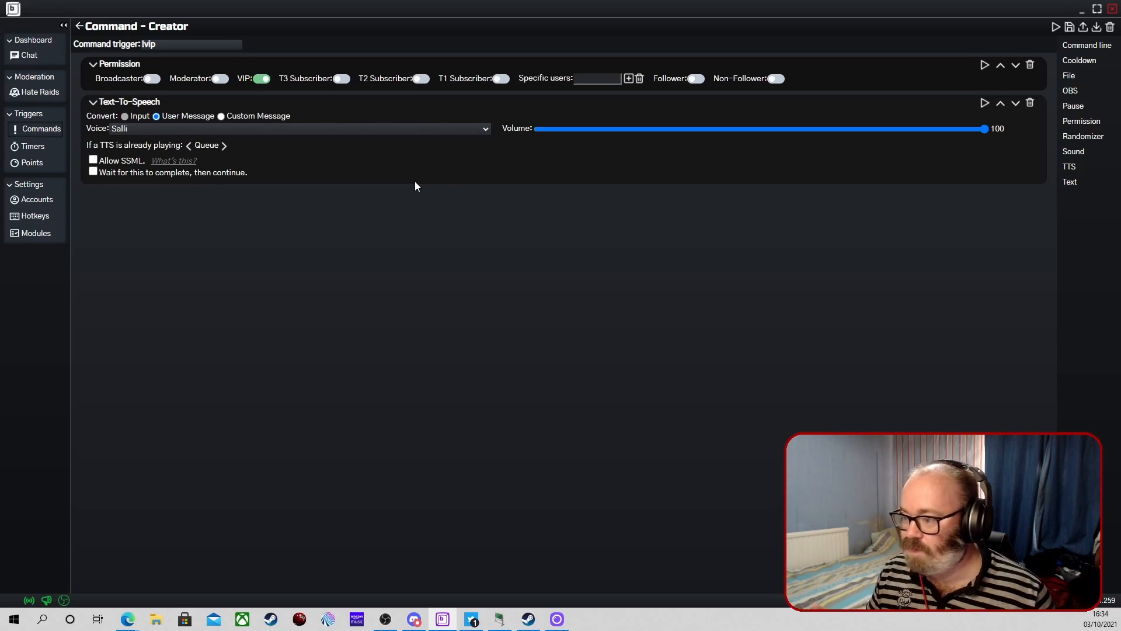
mouse_move(1079, 64)
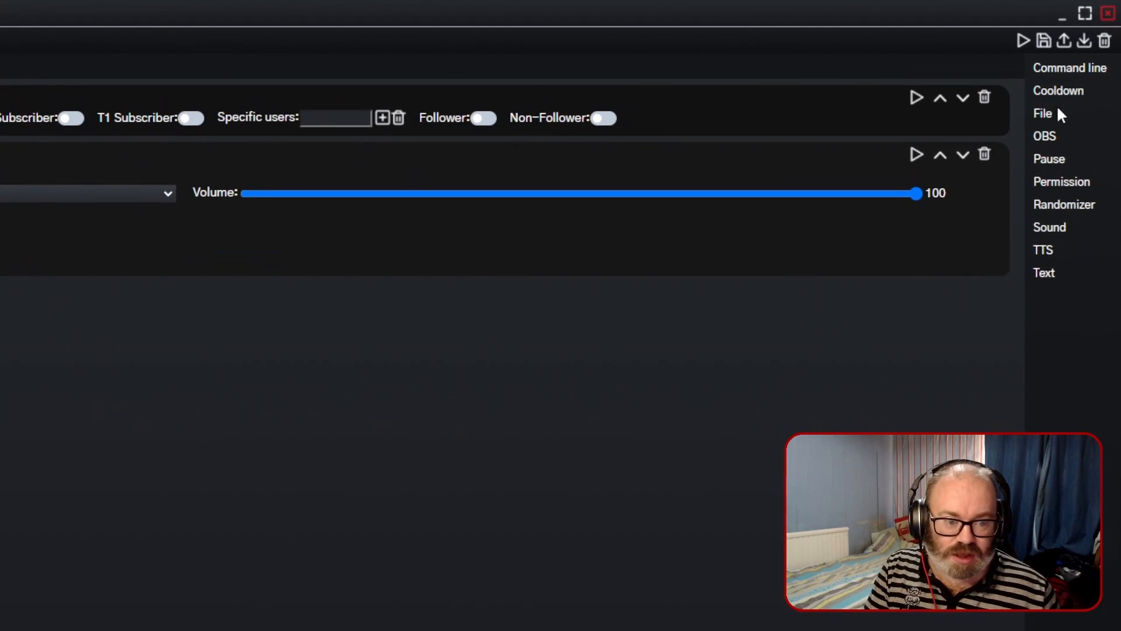
mouse_move(1044, 136)
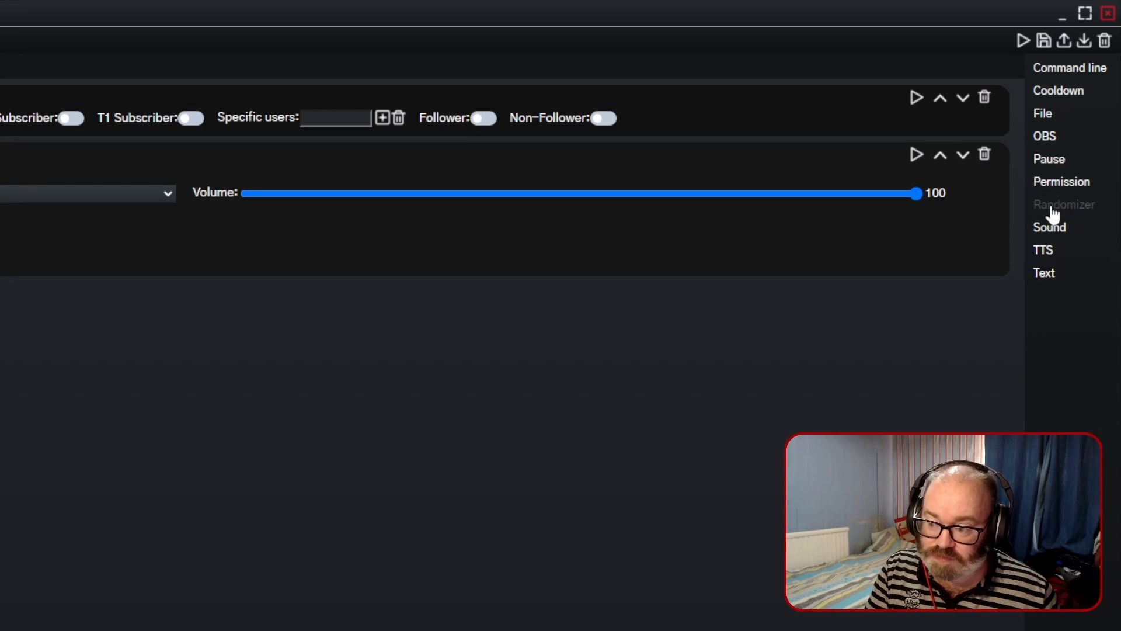
mouse_move(297, 204)
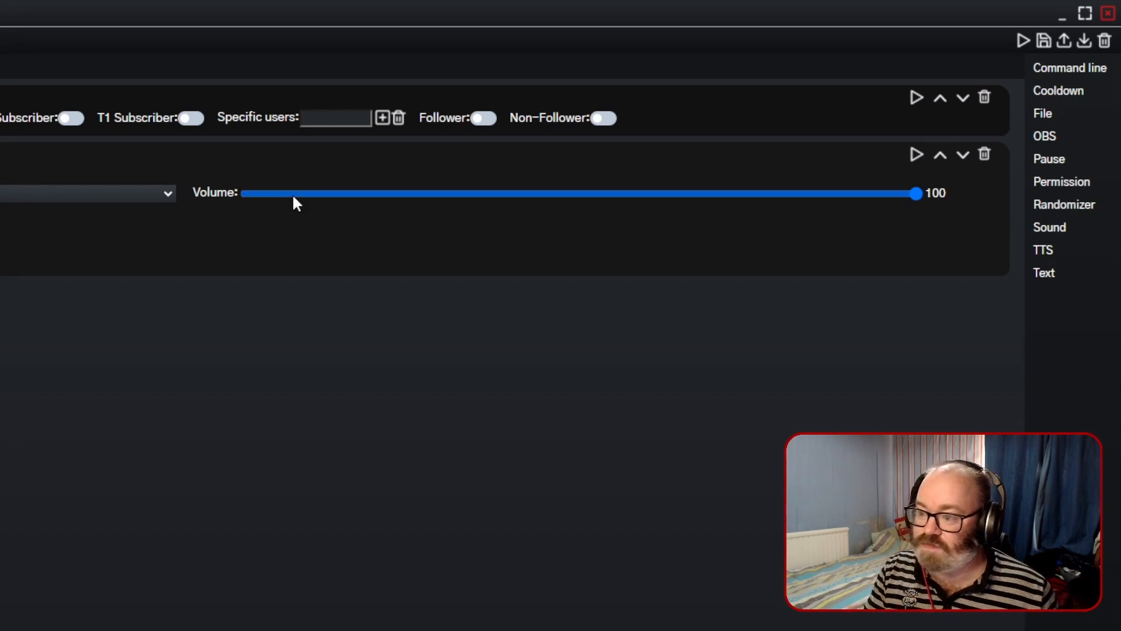
mouse_move(961, 41)
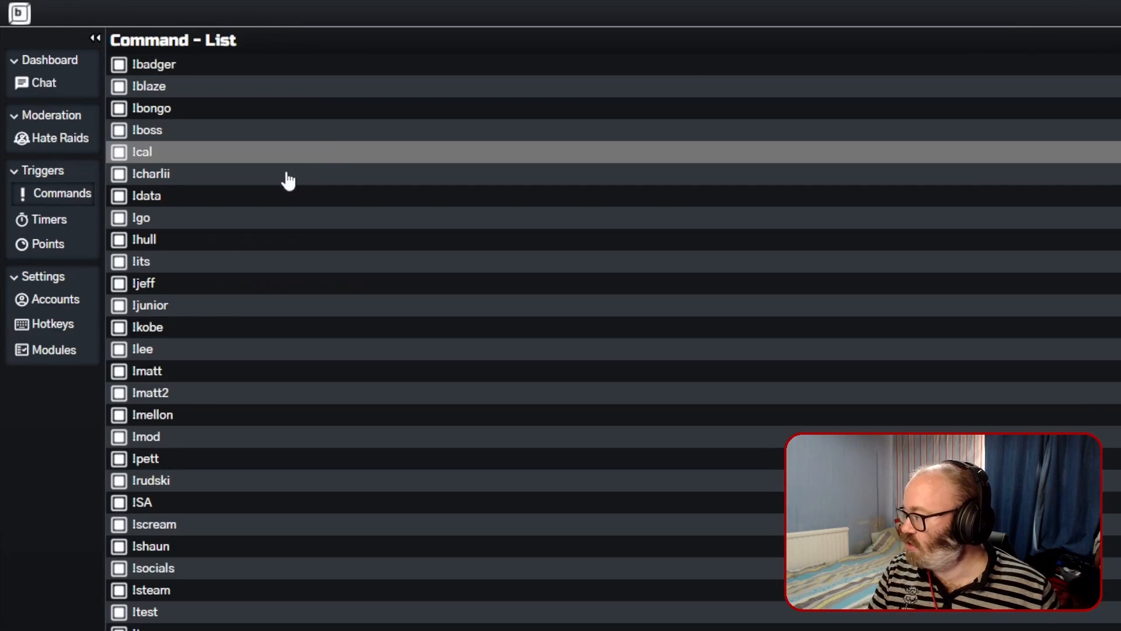
mouse_move(189, 218)
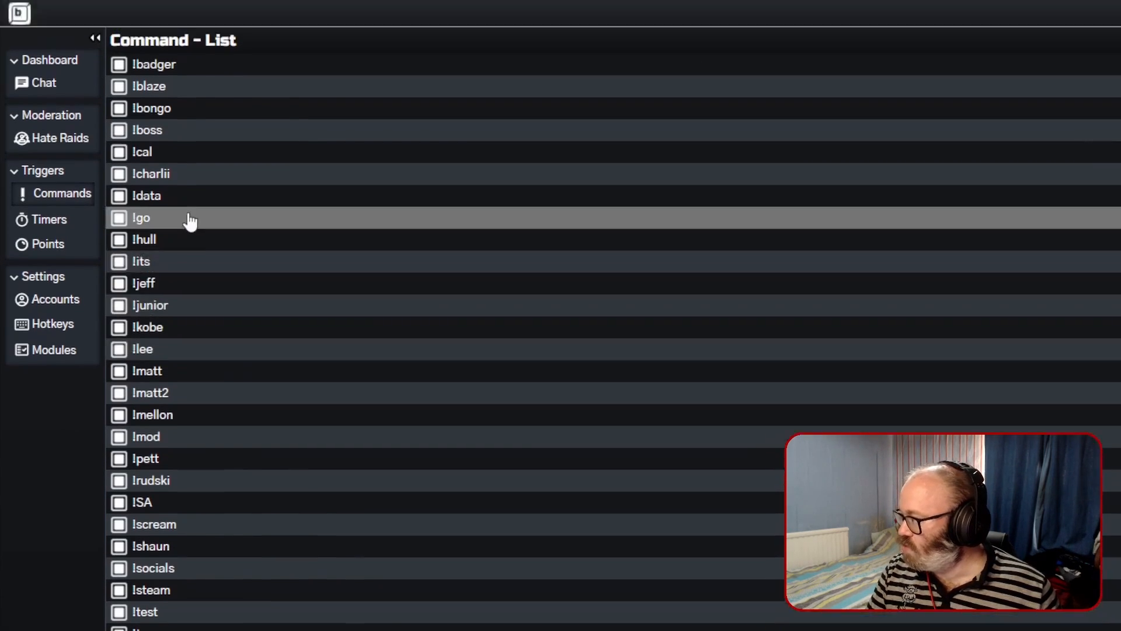
click(142, 151)
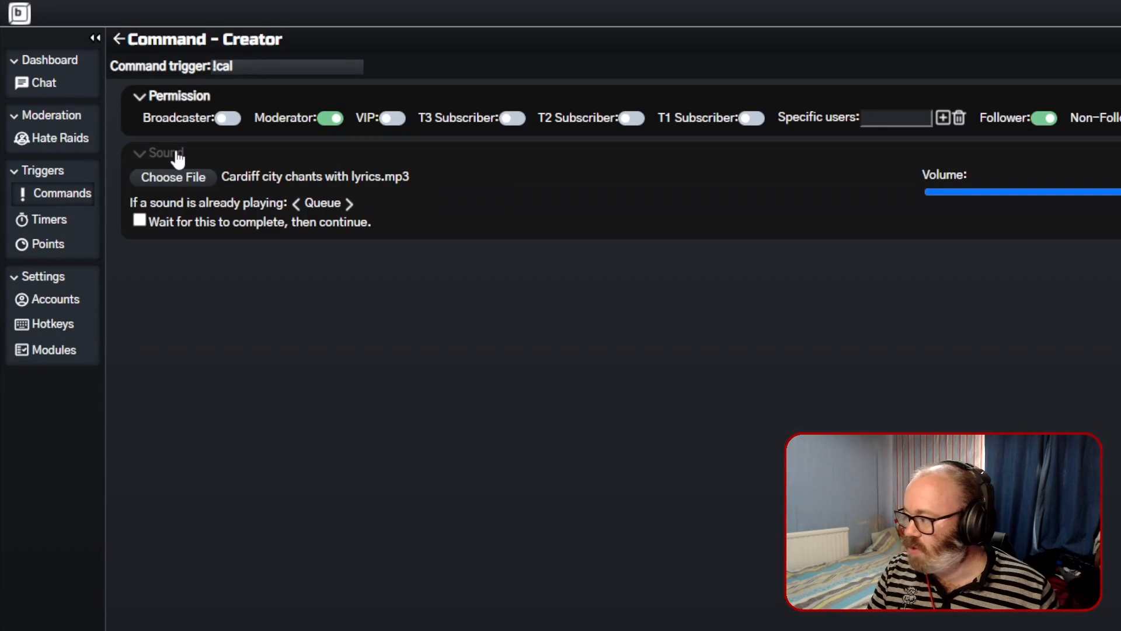
mouse_move(483, 153)
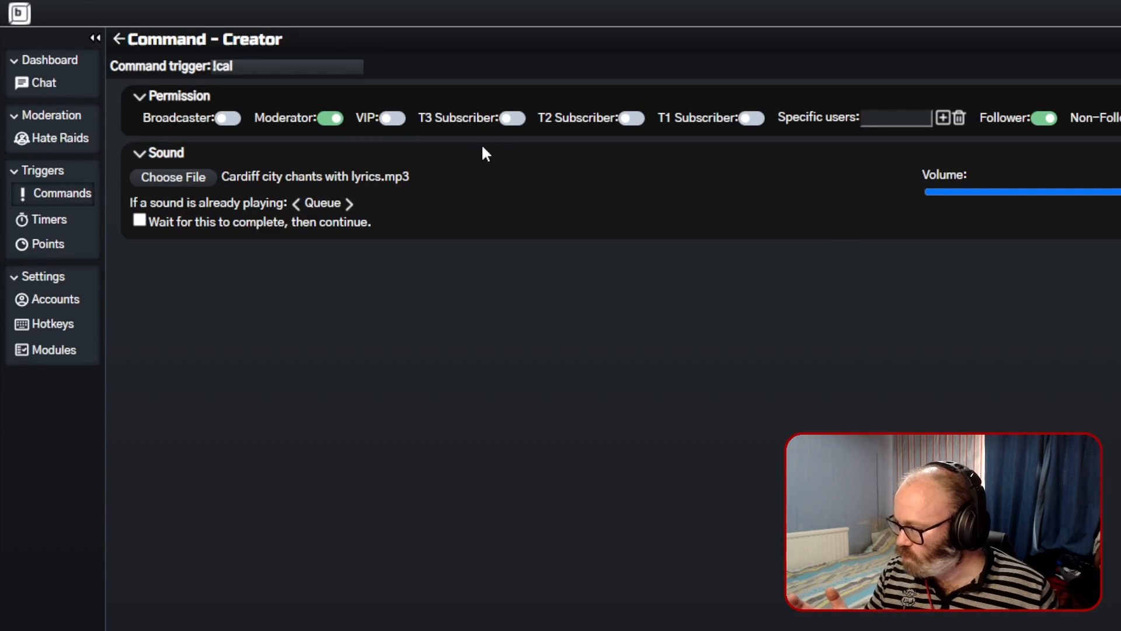
mouse_move(650, 153)
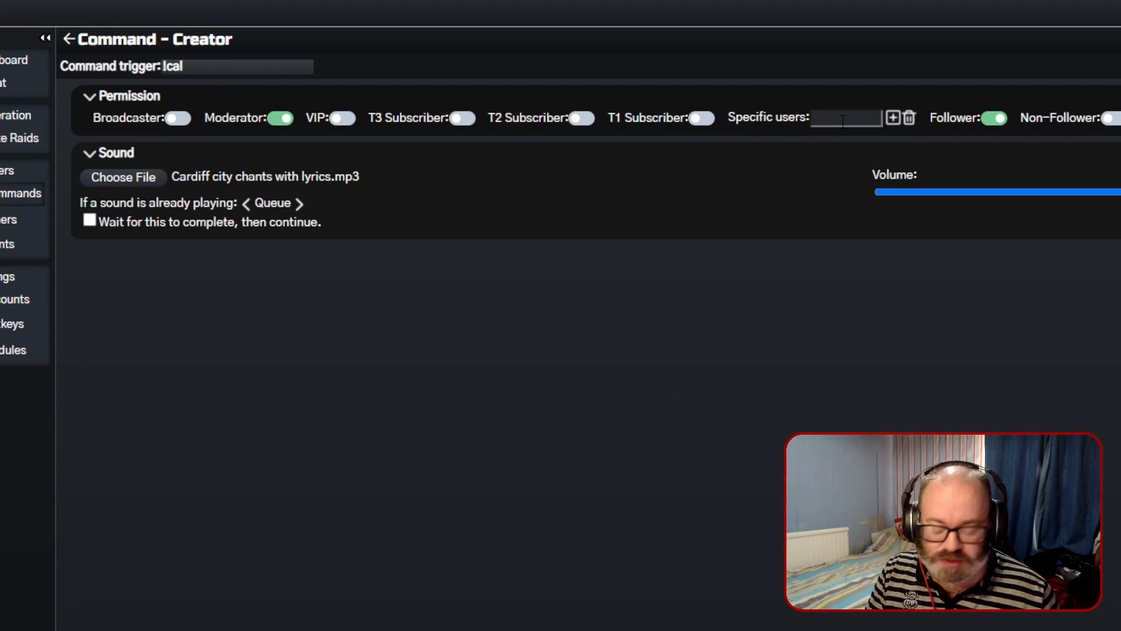
click(1044, 40)
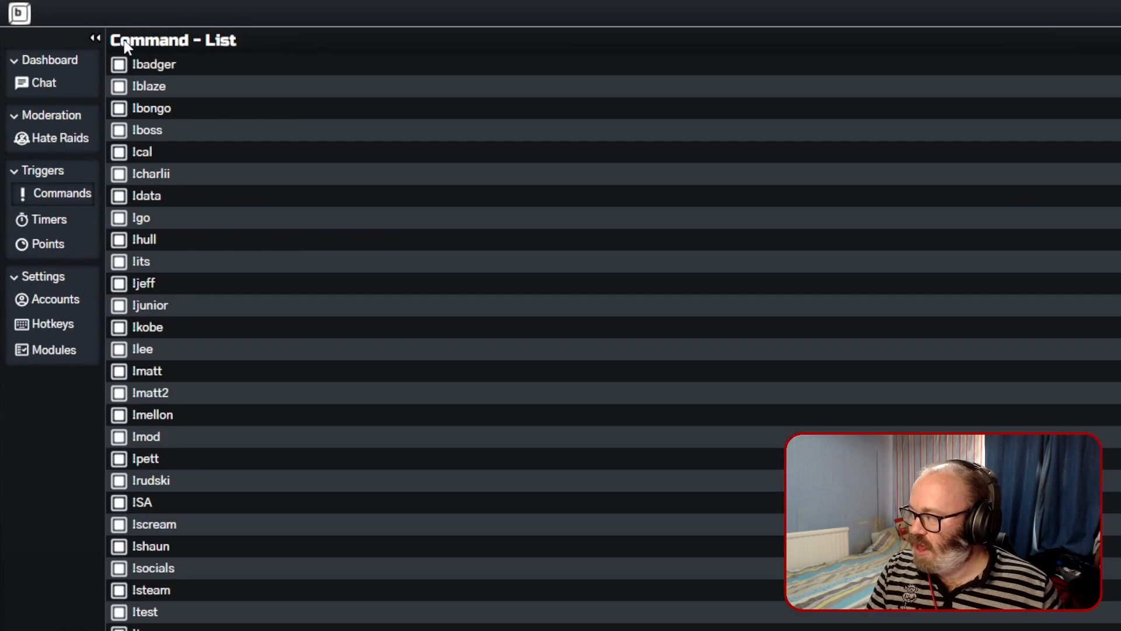
mouse_move(401, 148)
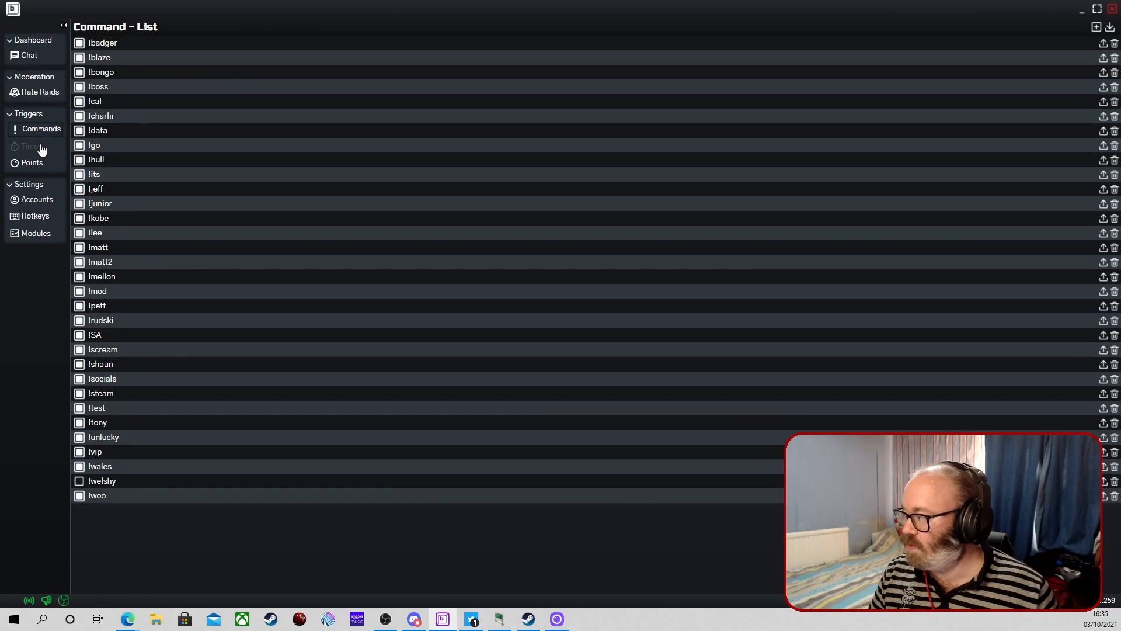
- Open the Timers list showing the raffle, steamaway and Sub sounds timers
click(32, 146)
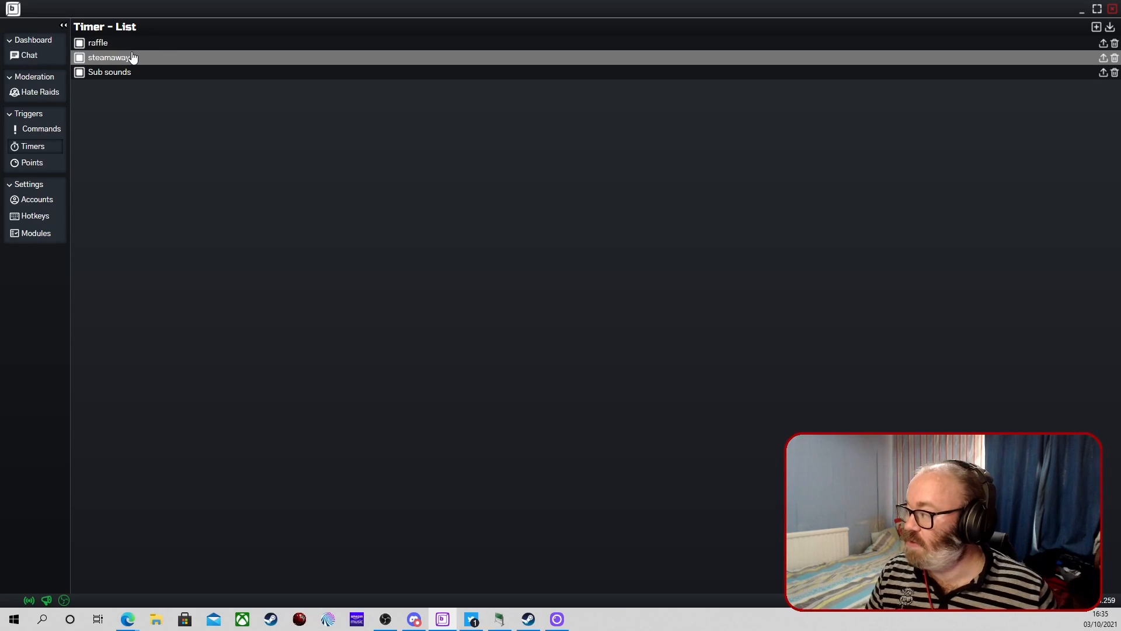
mouse_move(193, 58)
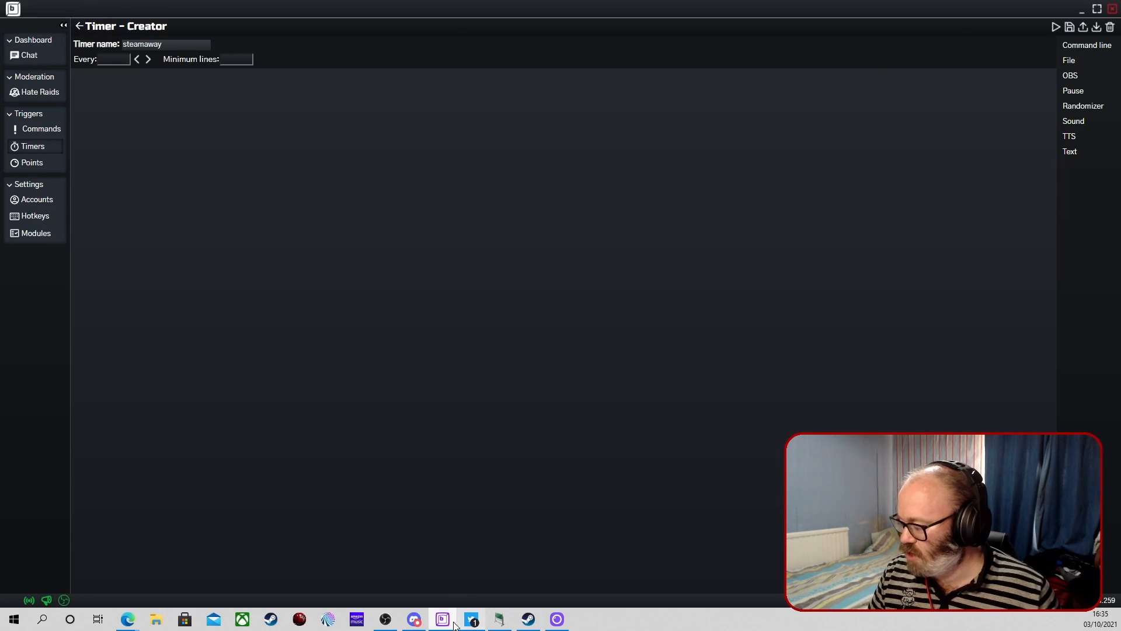
mouse_move(414, 618)
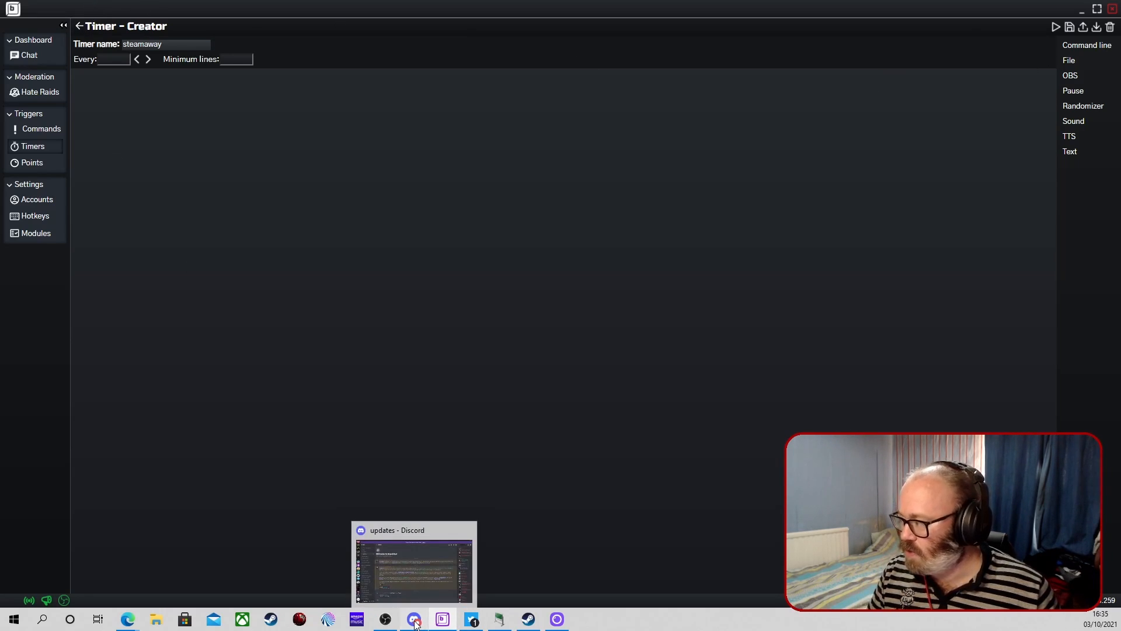
- Switch to Discord and scroll through the Steamaway server's chat
click(413, 564)
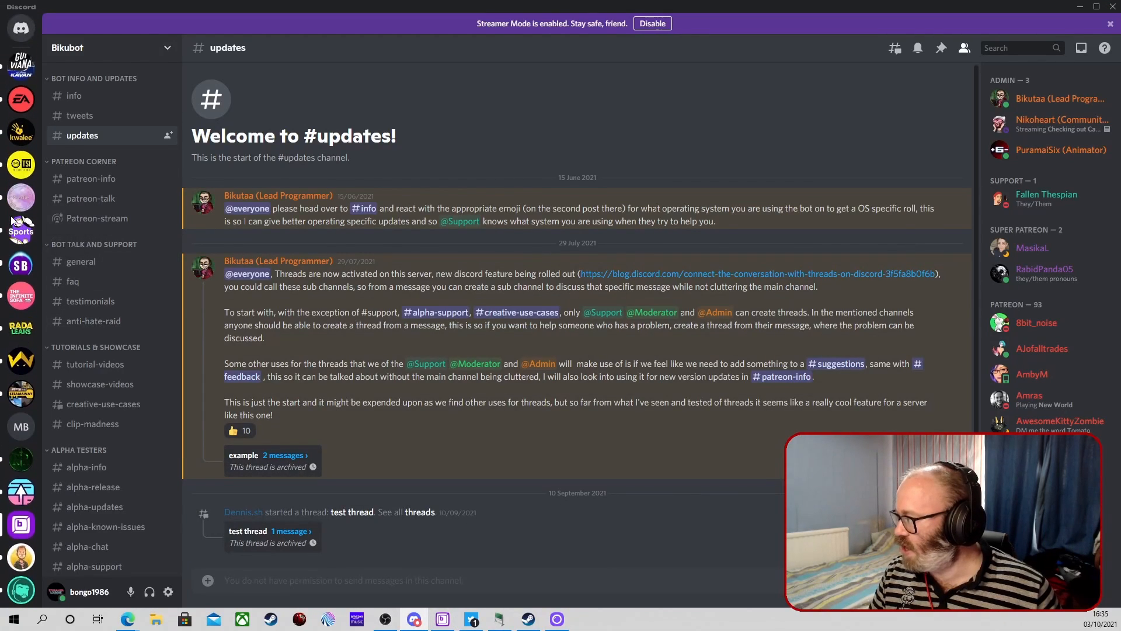
scroll(down, 3)
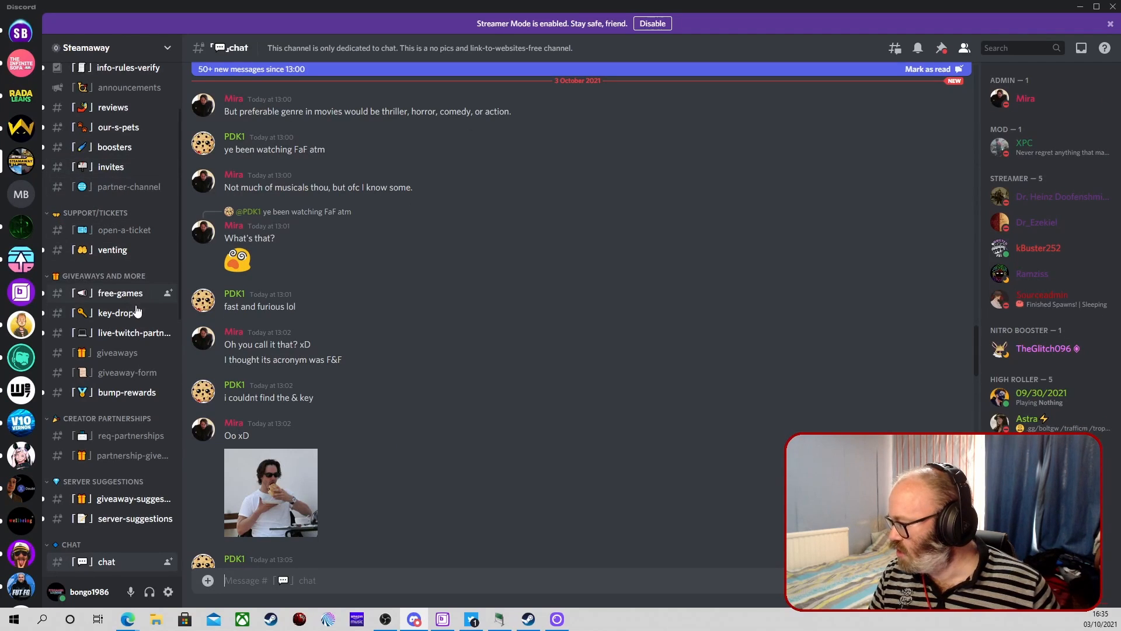
scroll(down, 3)
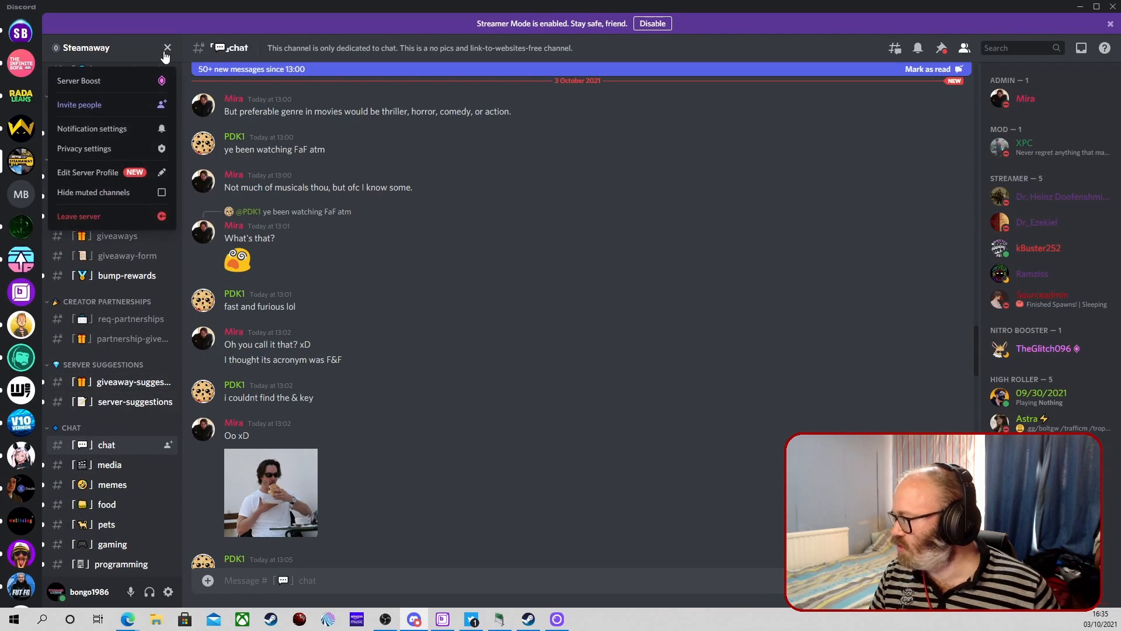
mouse_move(125, 111)
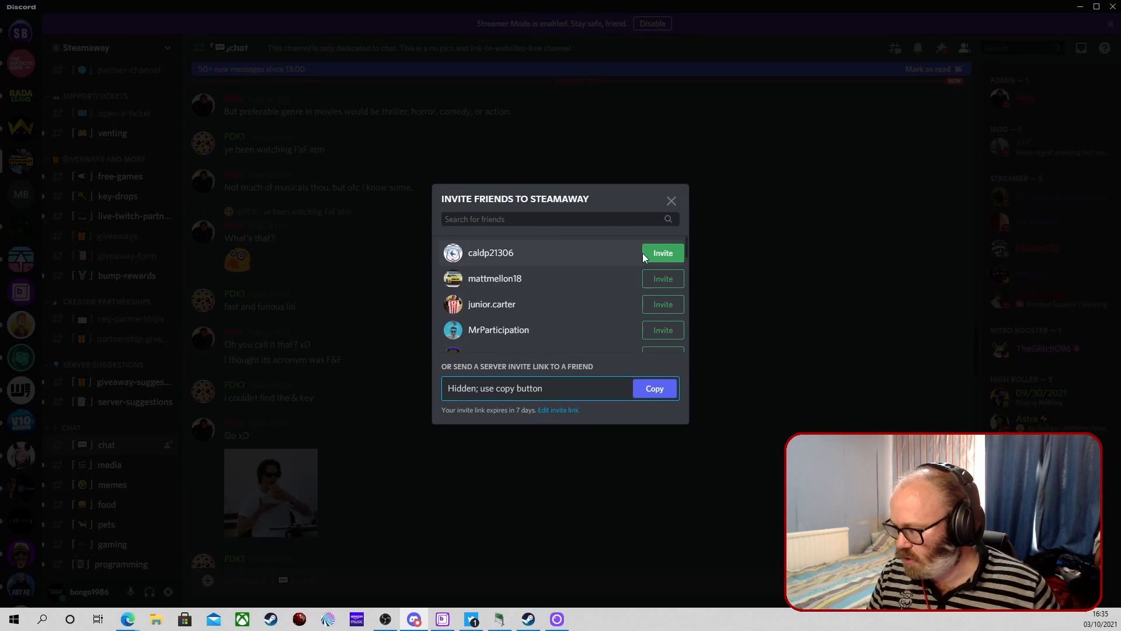
mouse_move(558, 410)
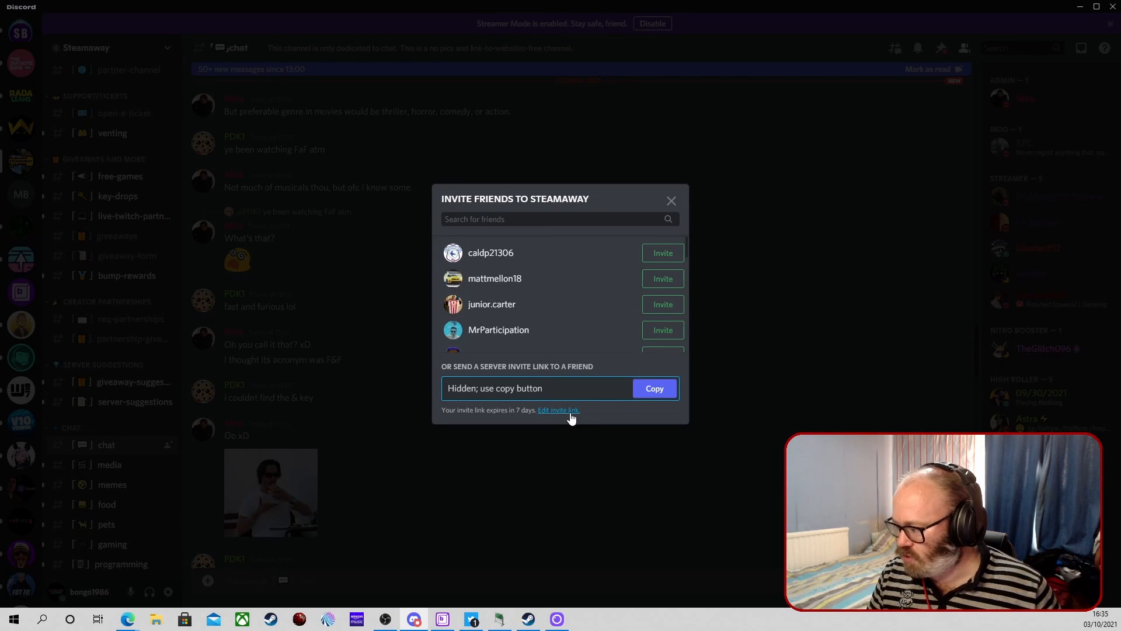
- Set the Steamaway invite link to never expire and copy it
click(558, 410)
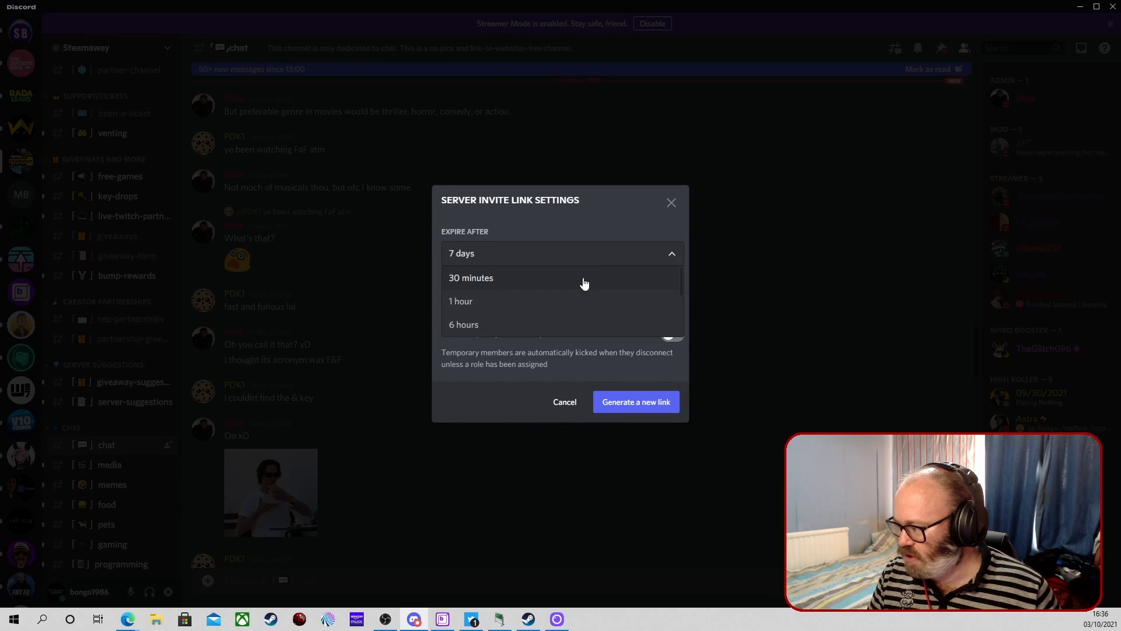
click(561, 252)
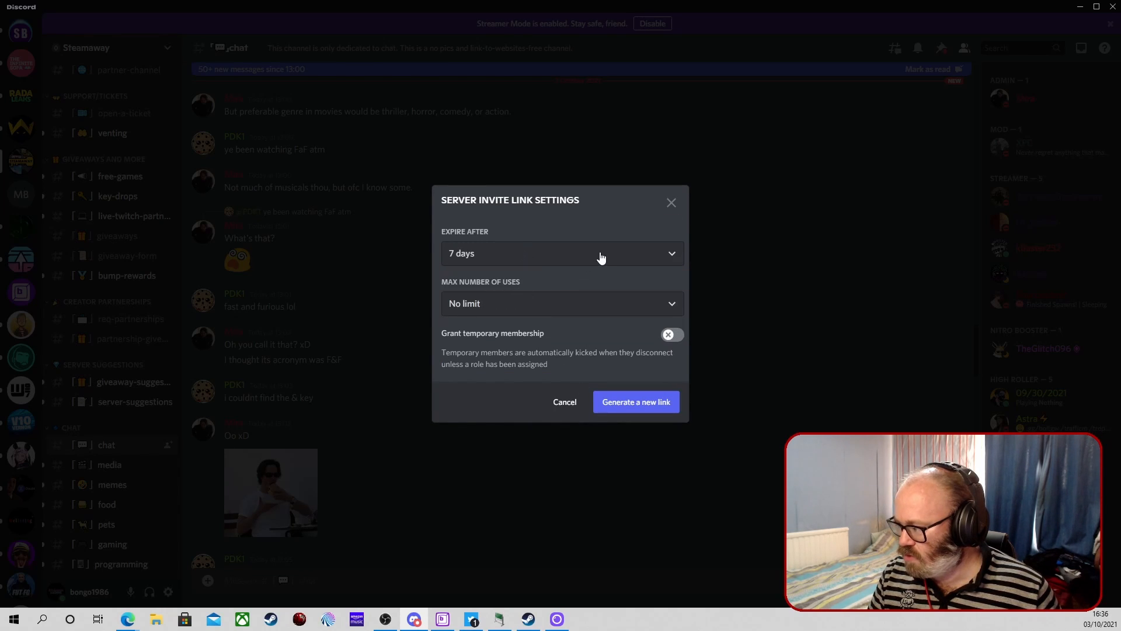
click(561, 252)
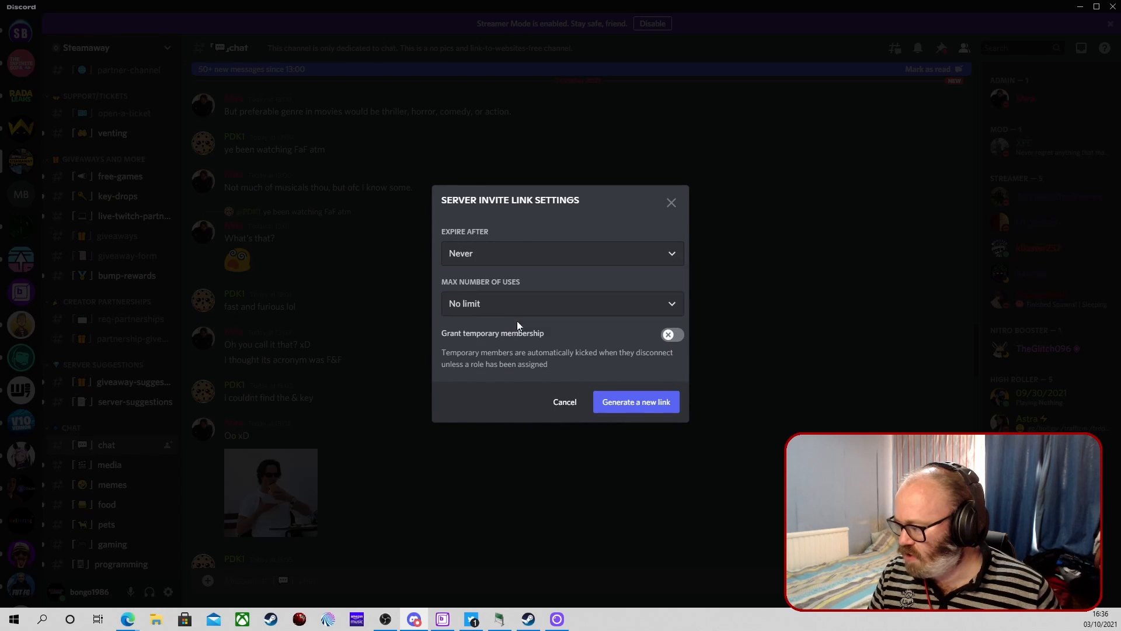
mouse_move(646, 427)
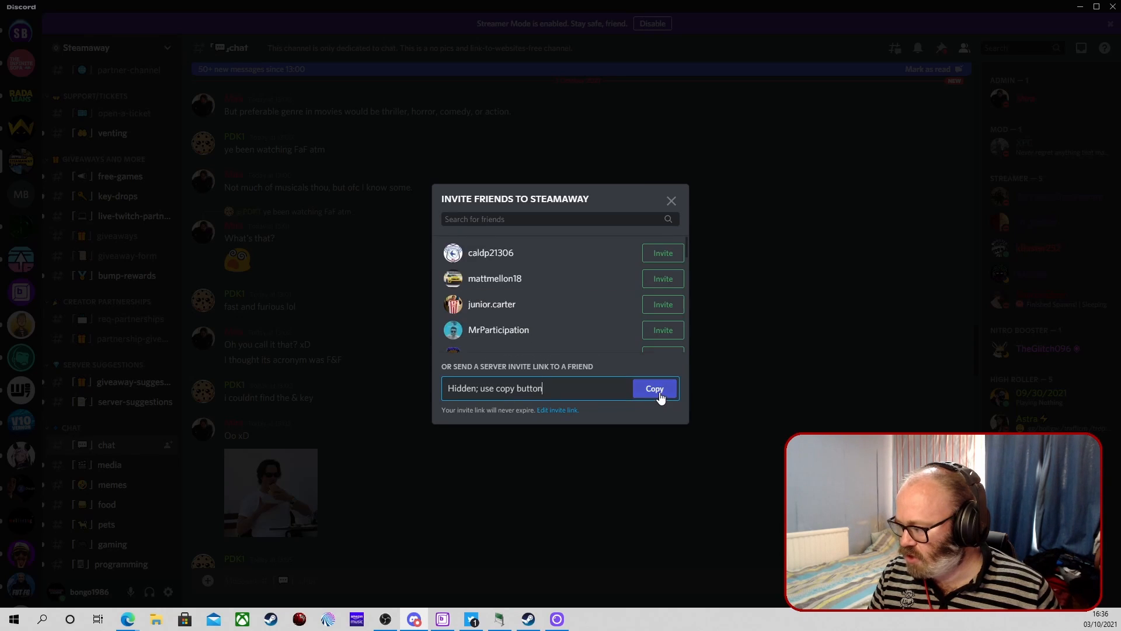
click(671, 201)
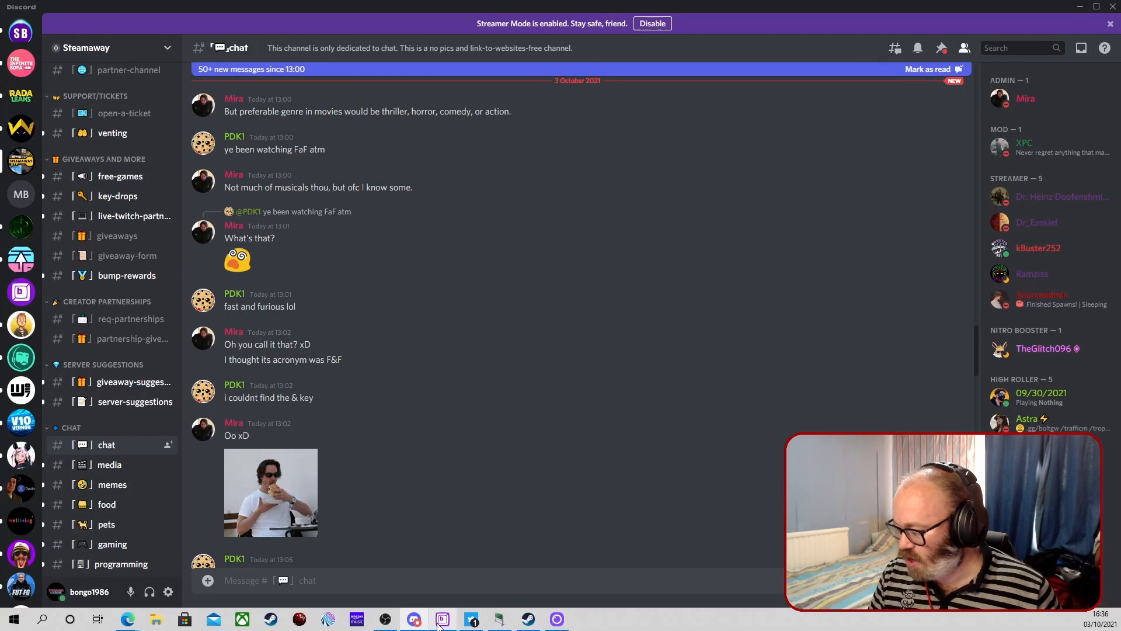
- Set the steamaway timer interval to every 20 minutes
click(442, 618)
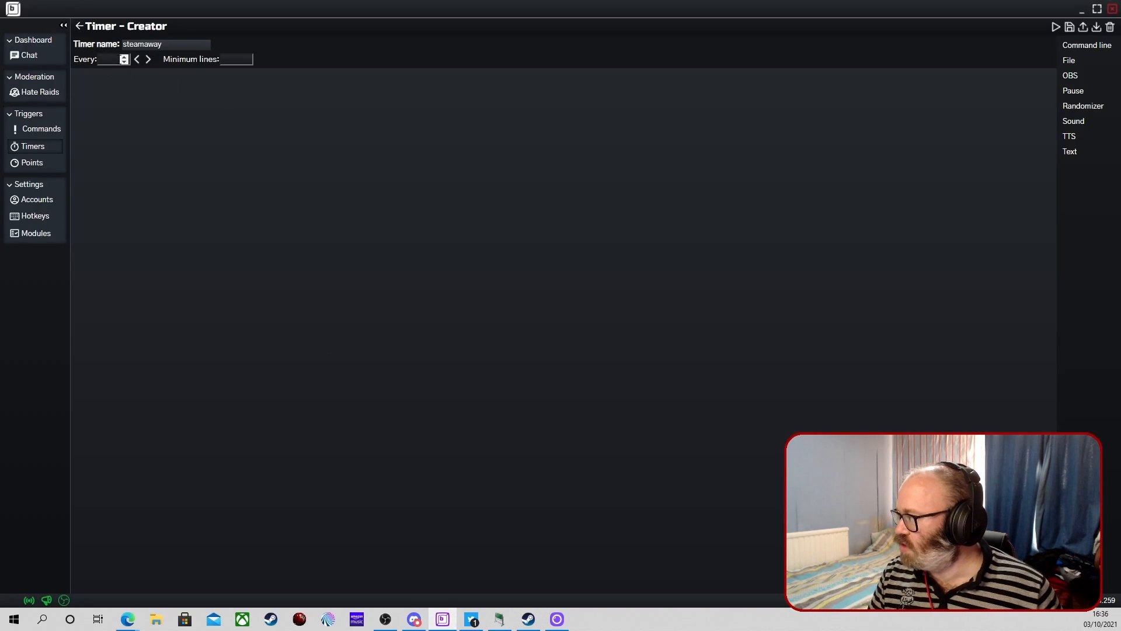
click(109, 58)
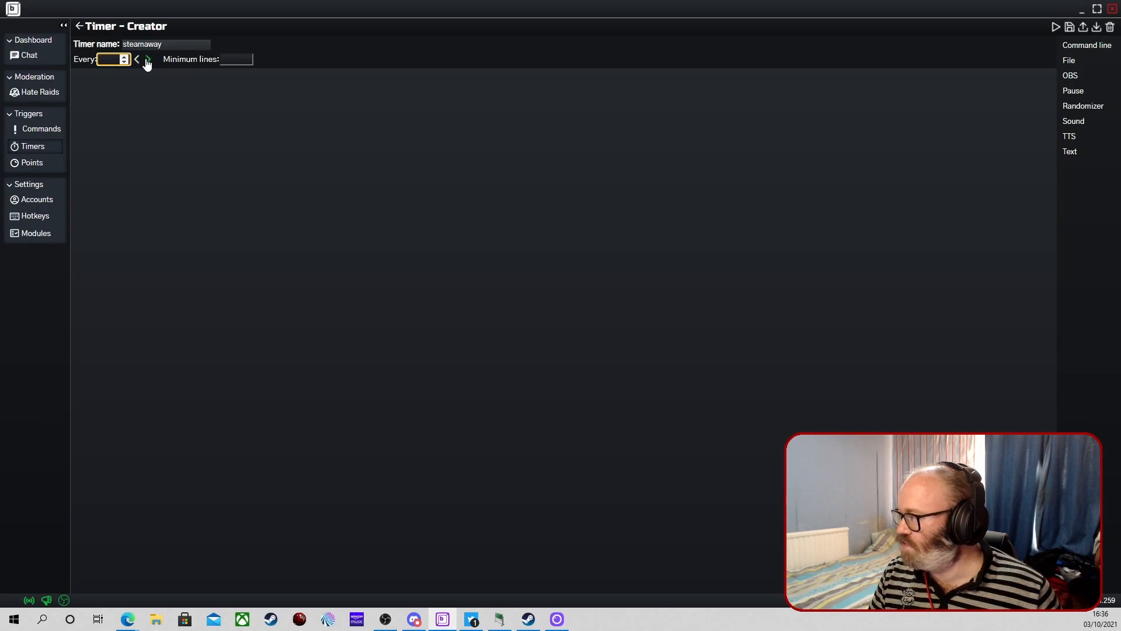
click(136, 58)
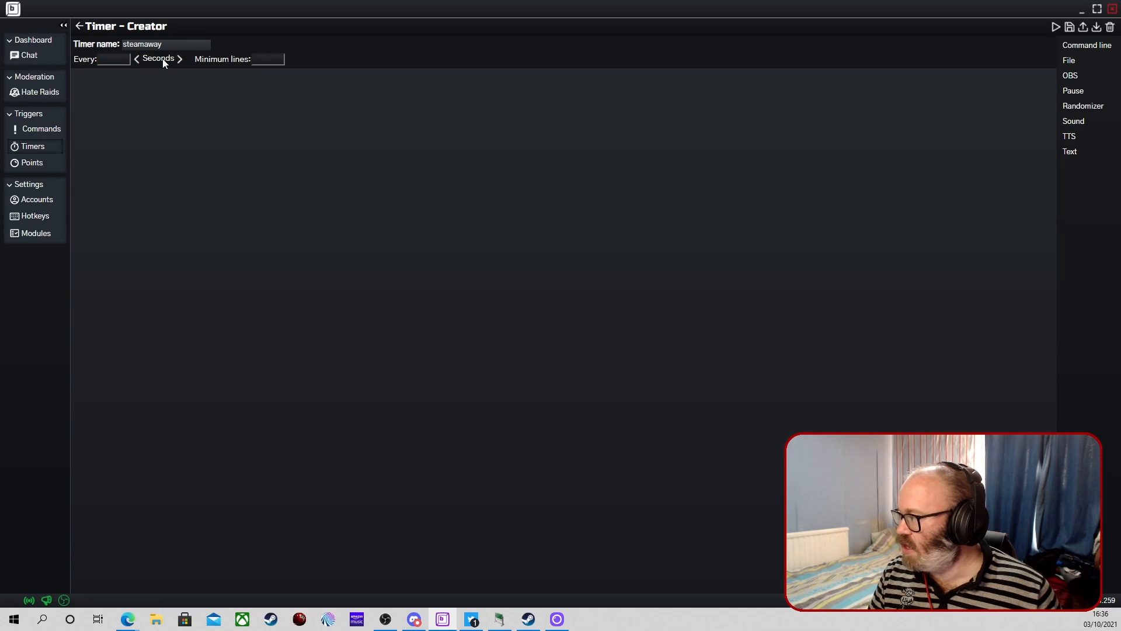
click(180, 58)
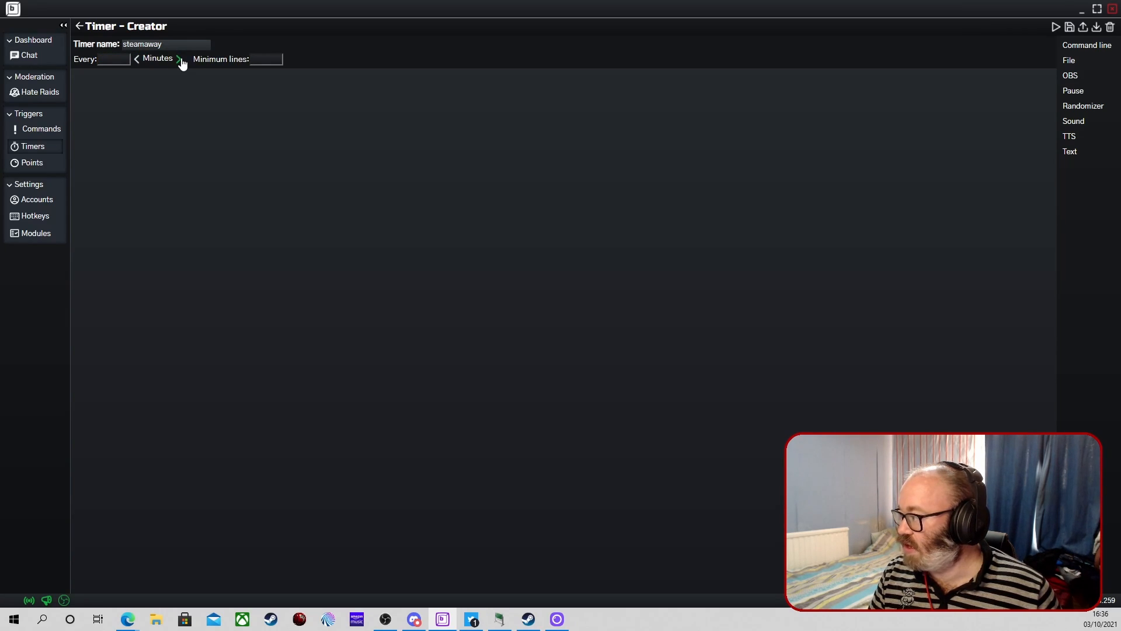
click(181, 59)
text(19)
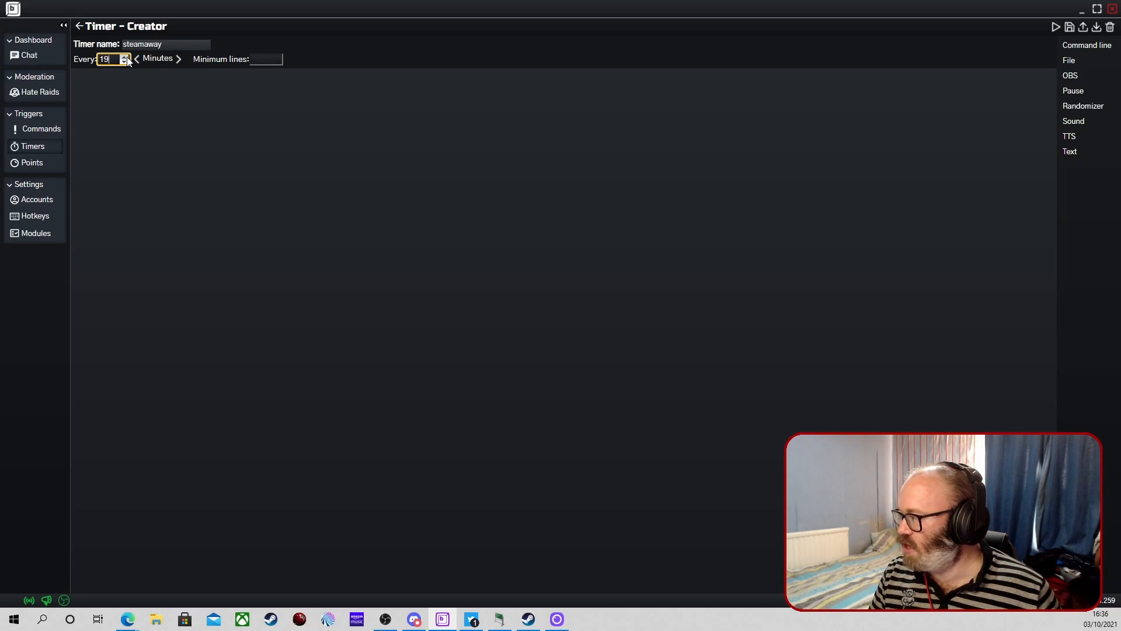
click(125, 56)
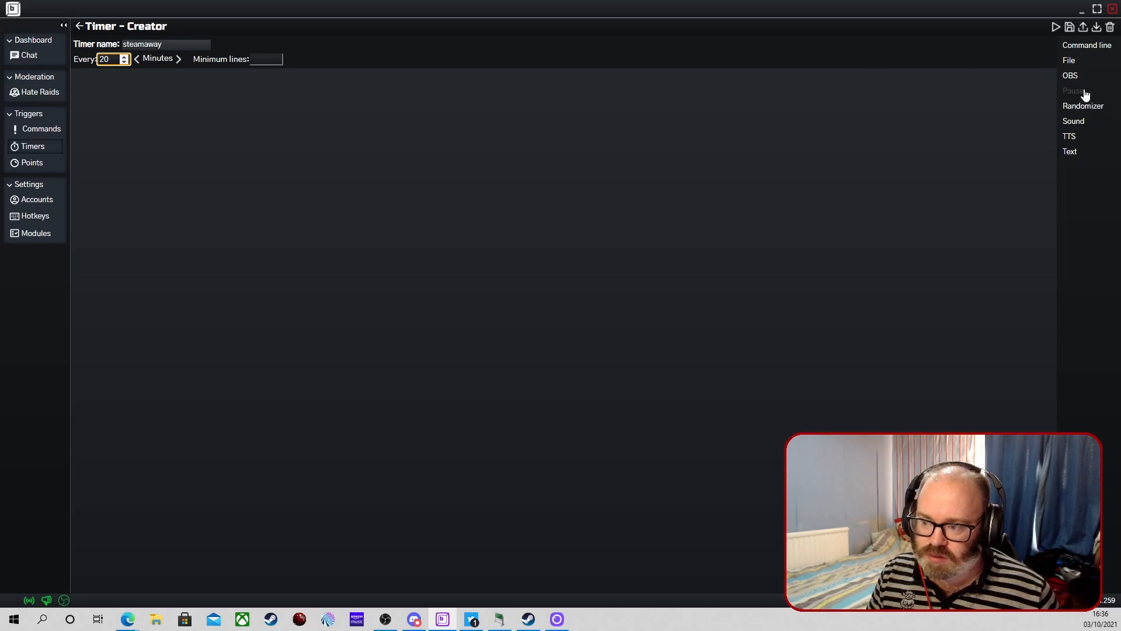
mouse_move(1072, 152)
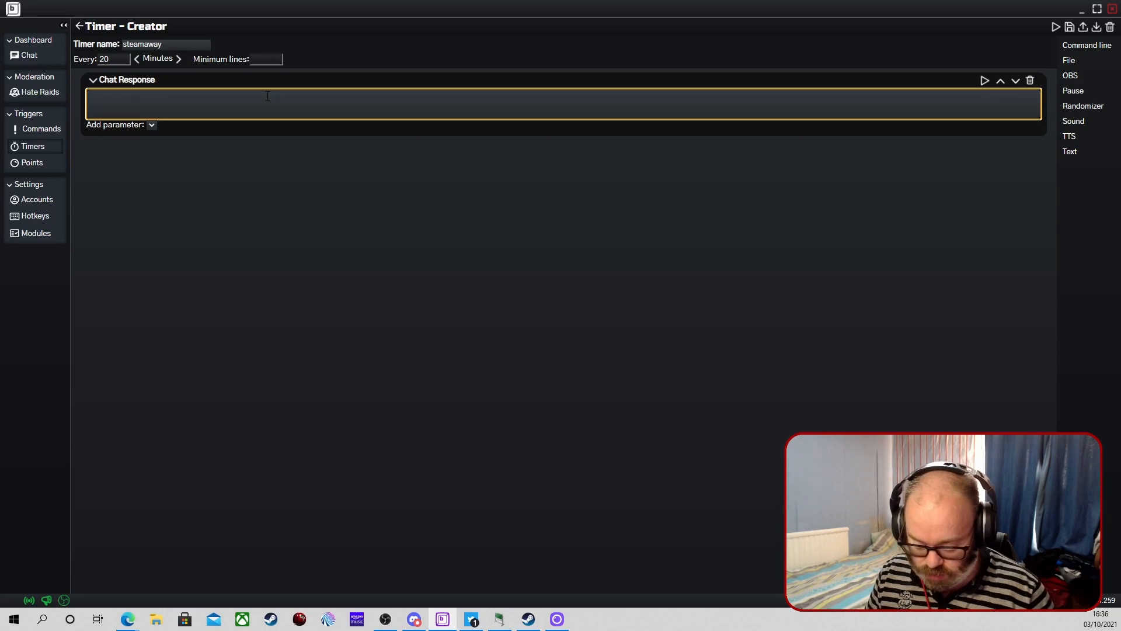
text(Joi)
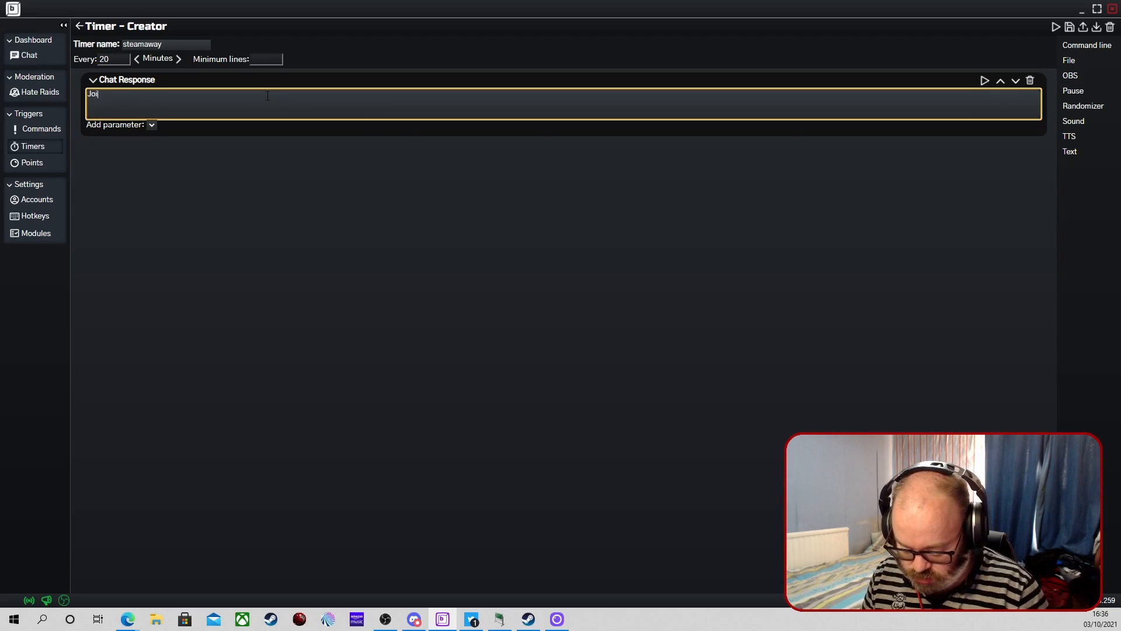
text(n SteamA)
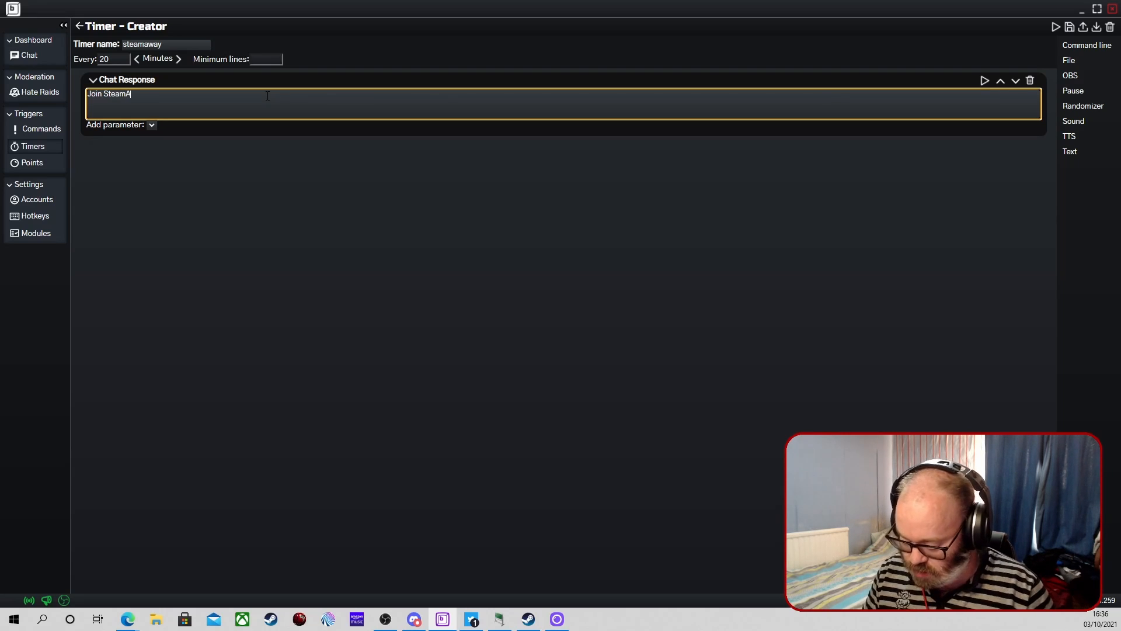
text(way)
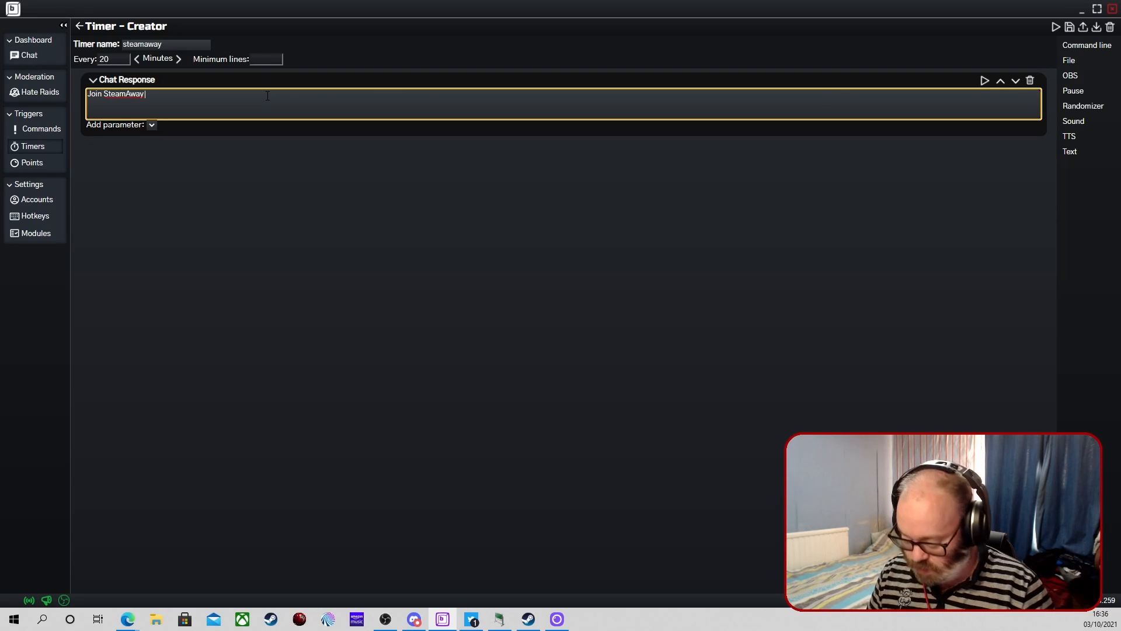
text(https://discord.gg/Q3rT6ry4mP)
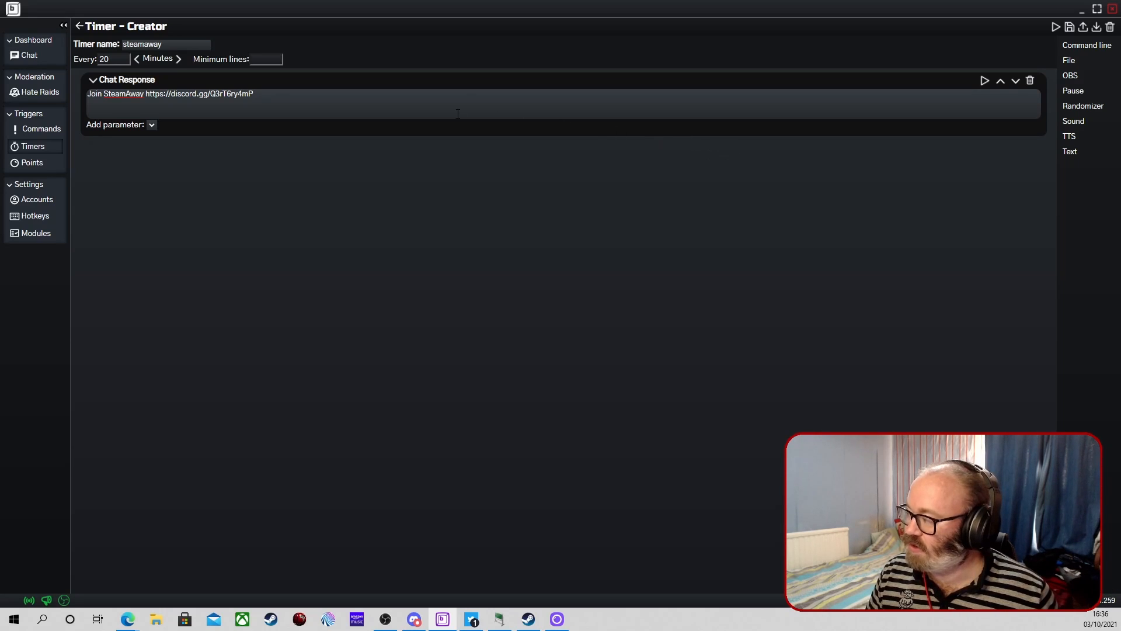
mouse_move(4, 65)
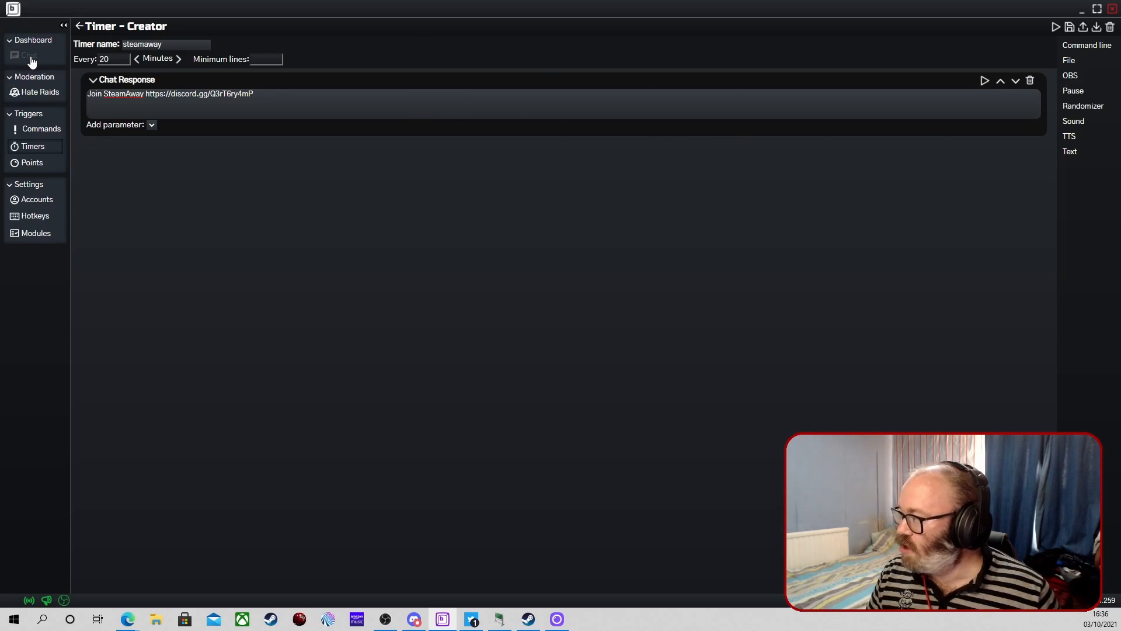
- Open the Dashboard Chat view with the moderation feed, welcome message and top supporters
click(30, 55)
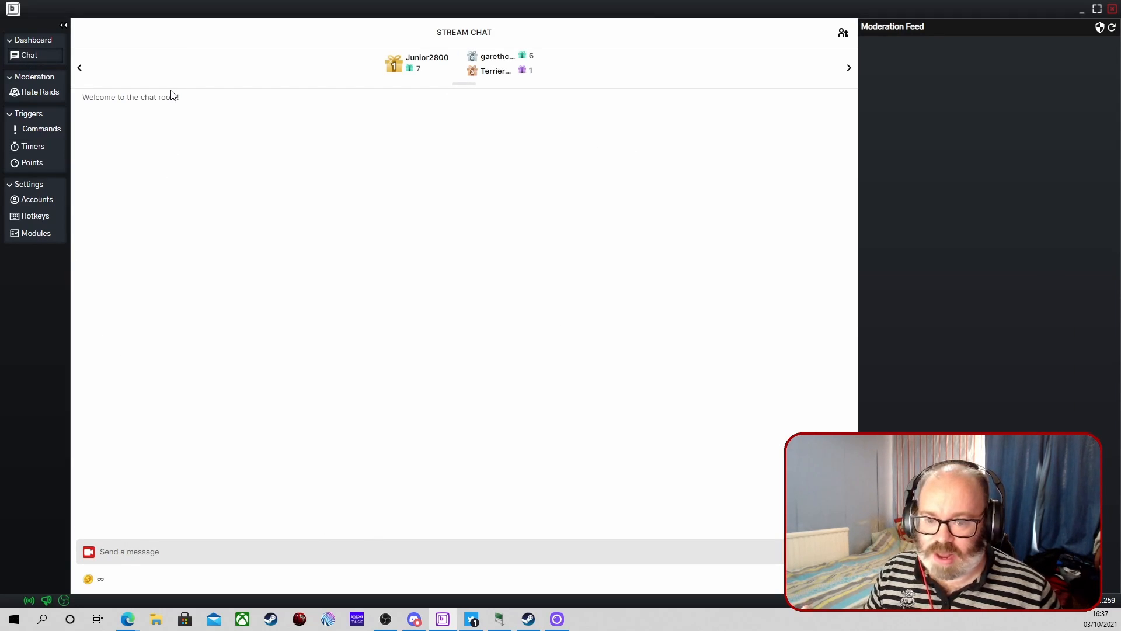
mouse_move(322, 133)
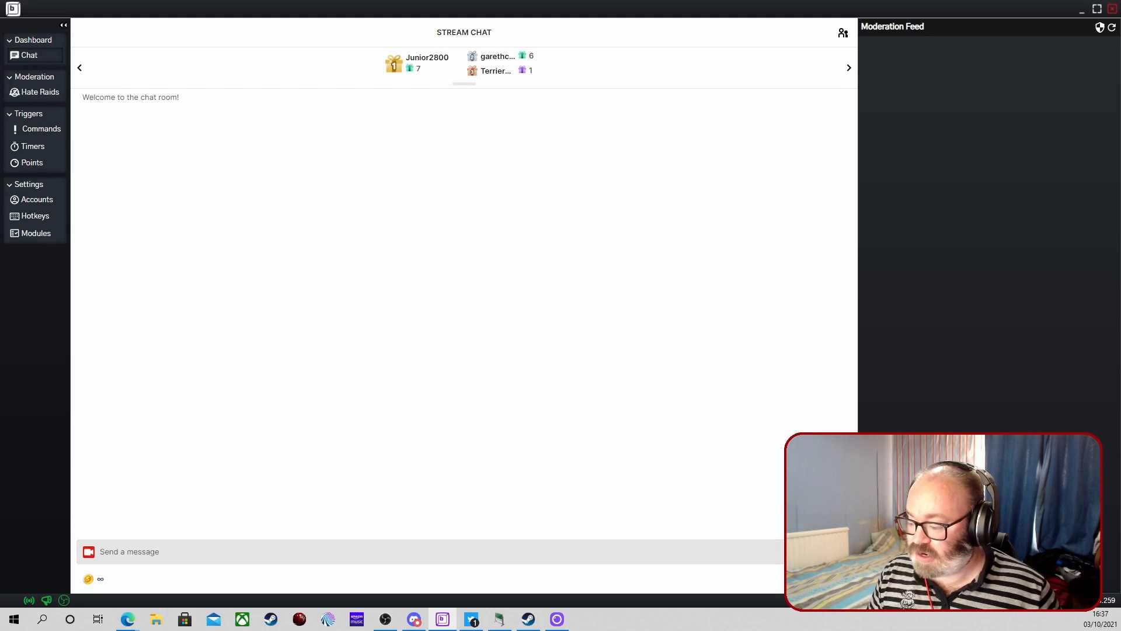
click(842, 32)
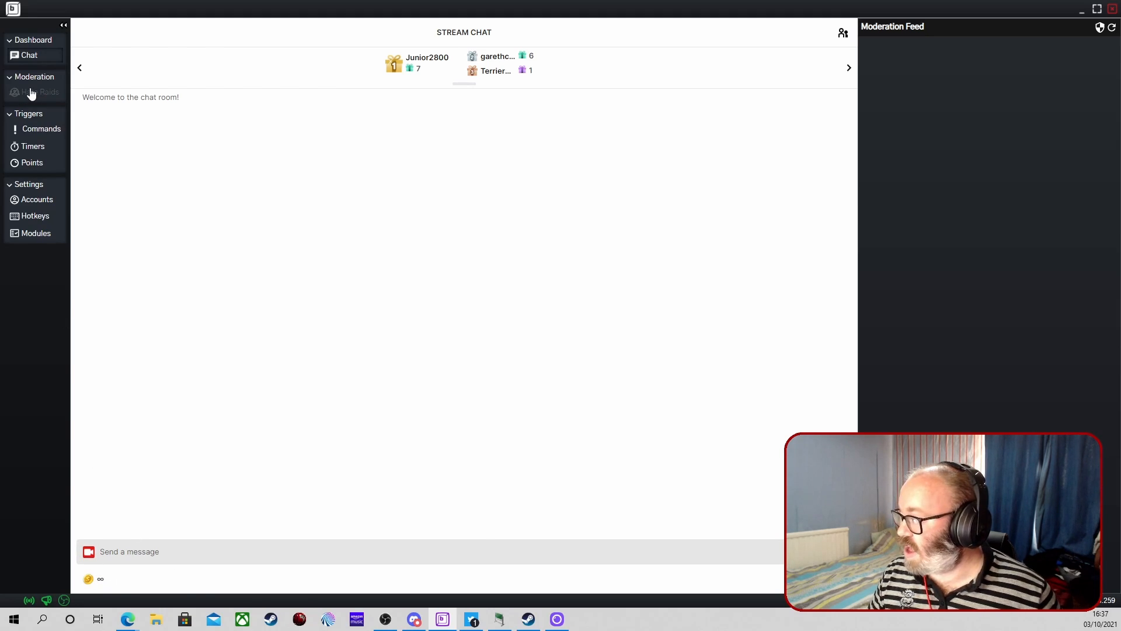
- Open Moderation > Hate Raids, showing line similarity, follow raid and bot lookup settings
click(39, 92)
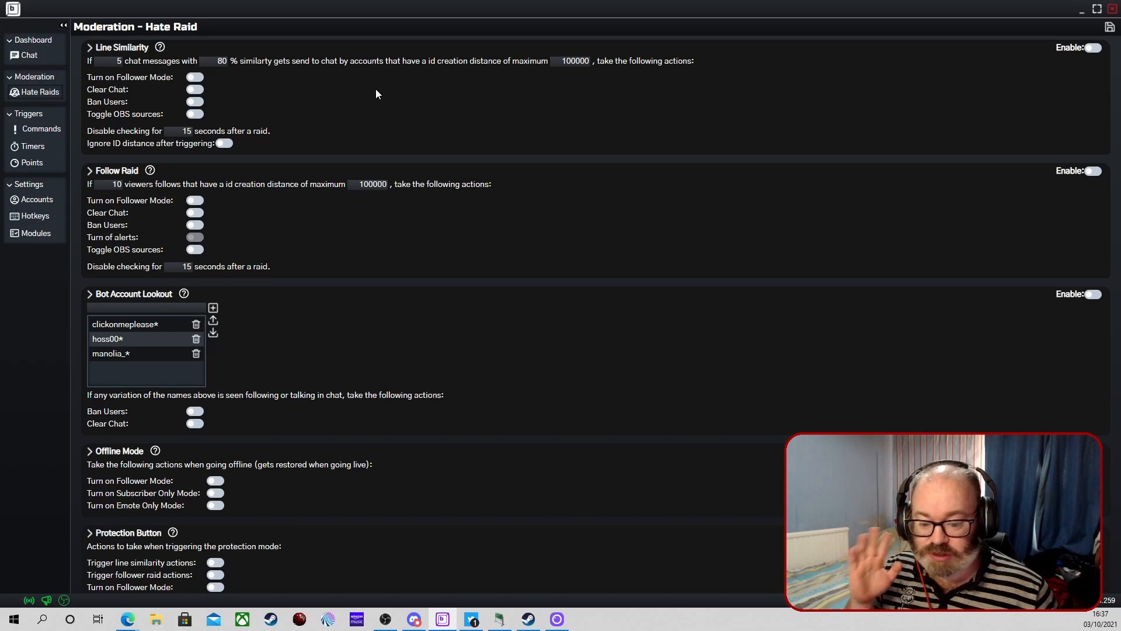
mouse_move(33, 146)
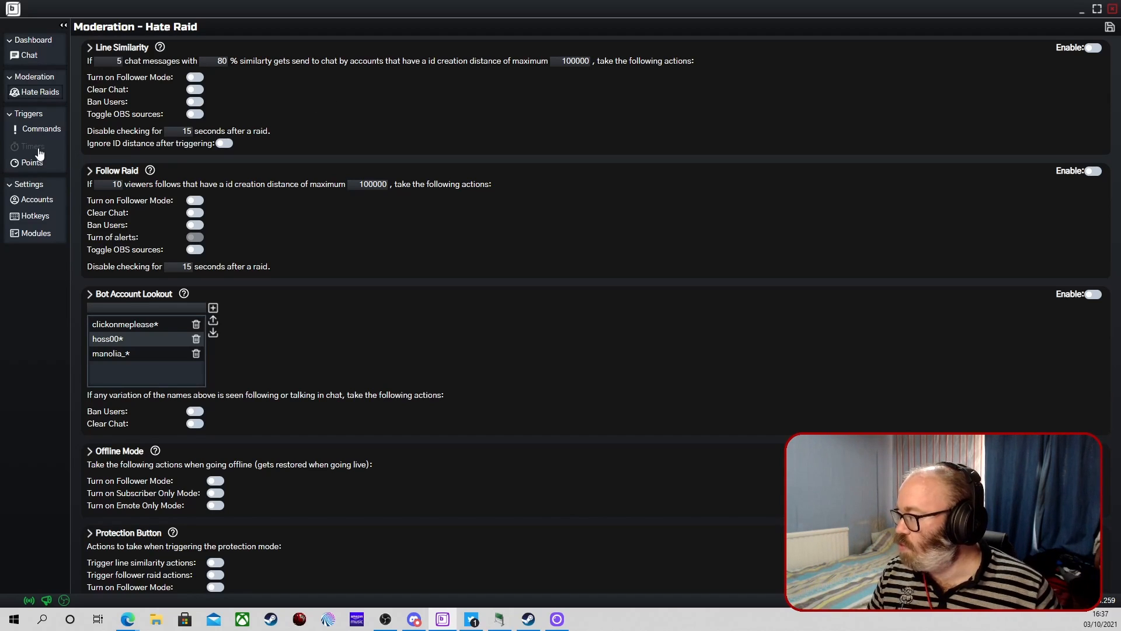
mouse_move(38, 154)
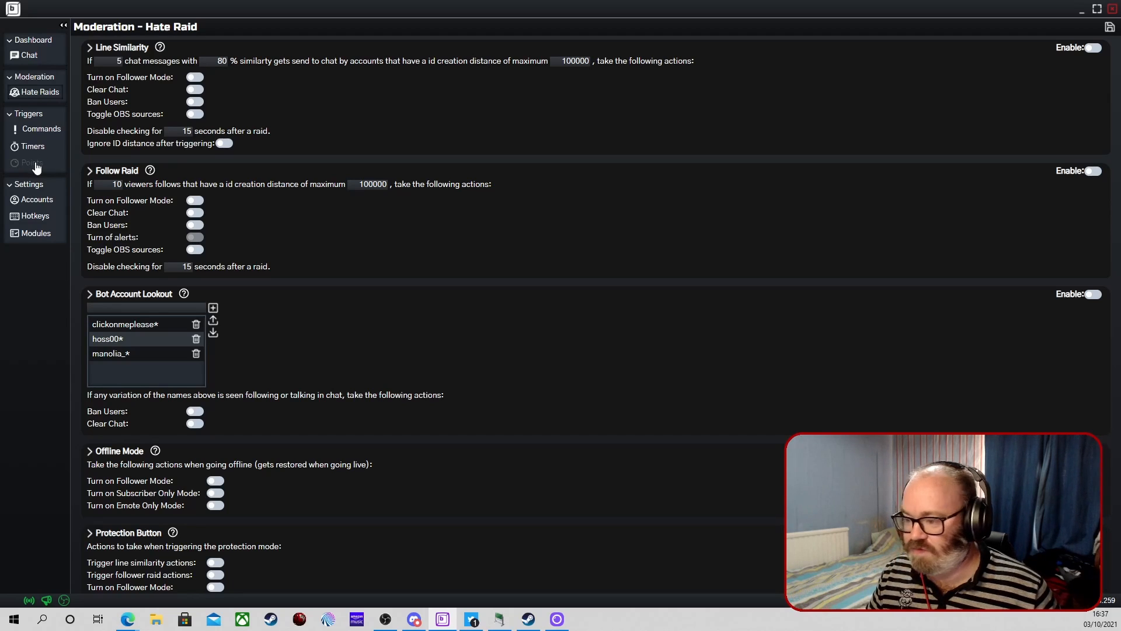
- Look through Points and Timers, then open the Command list (!badger to !woo)
click(31, 162)
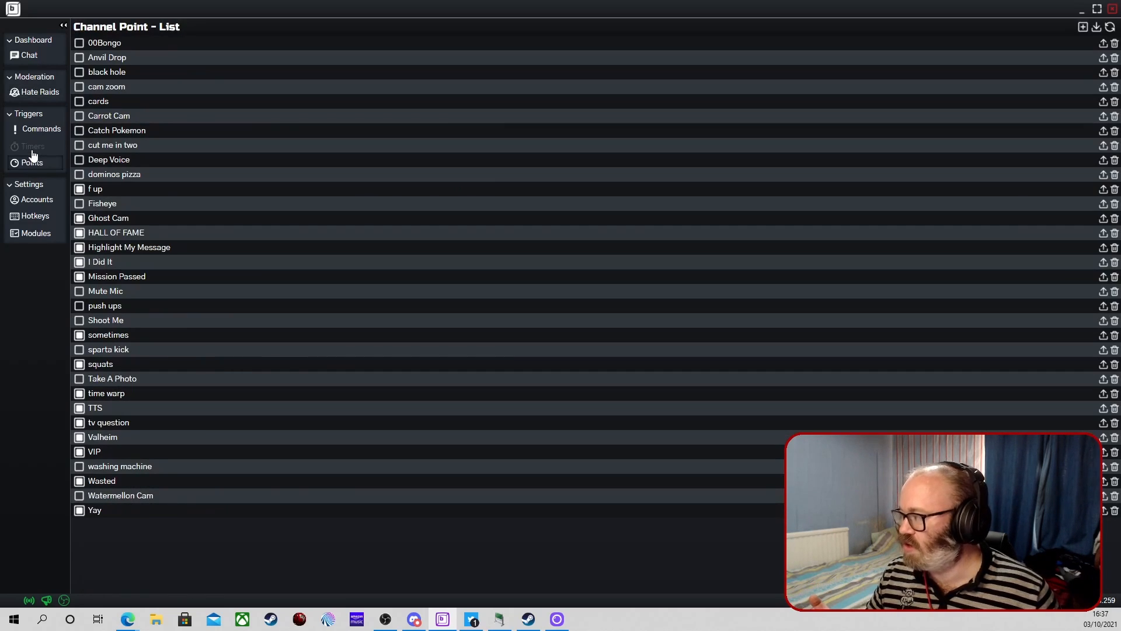
click(31, 146)
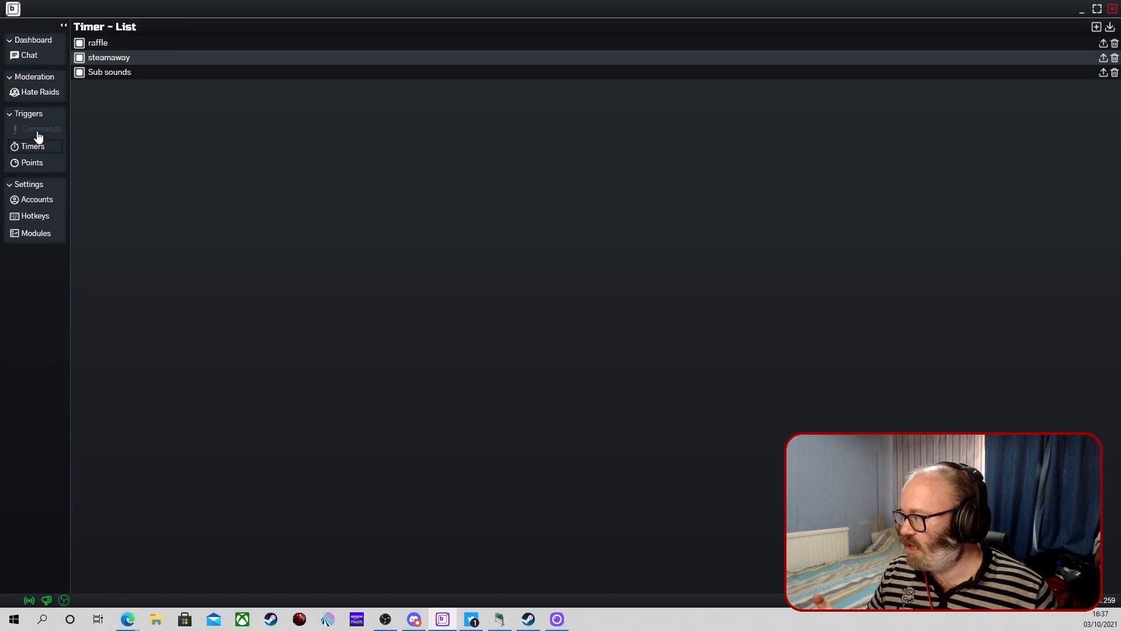
click(41, 128)
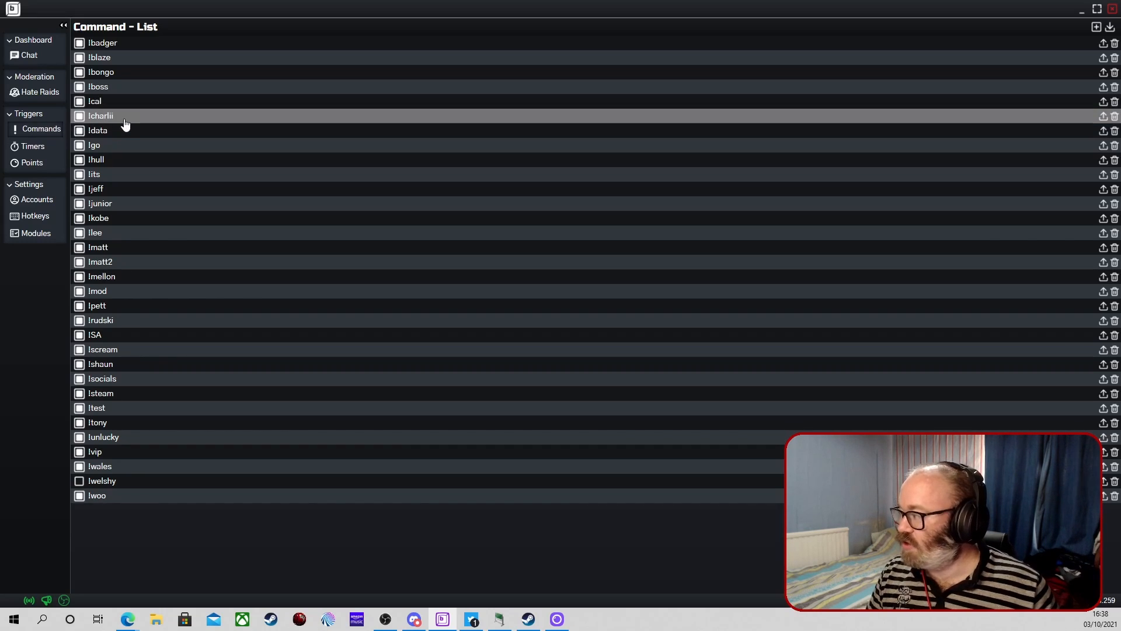
mouse_move(131, 351)
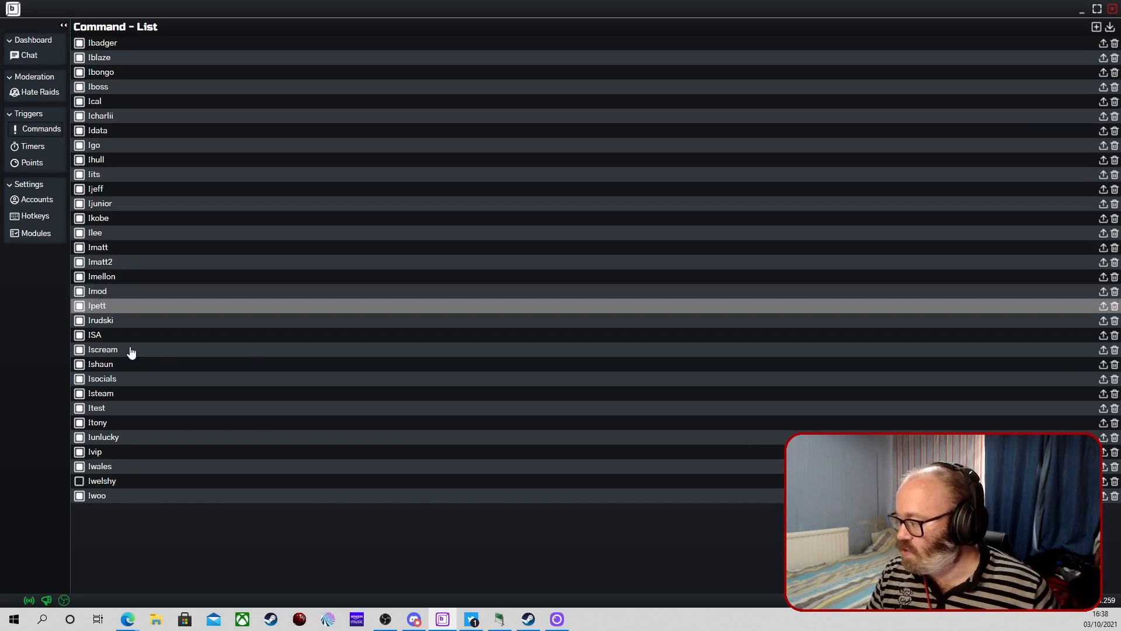